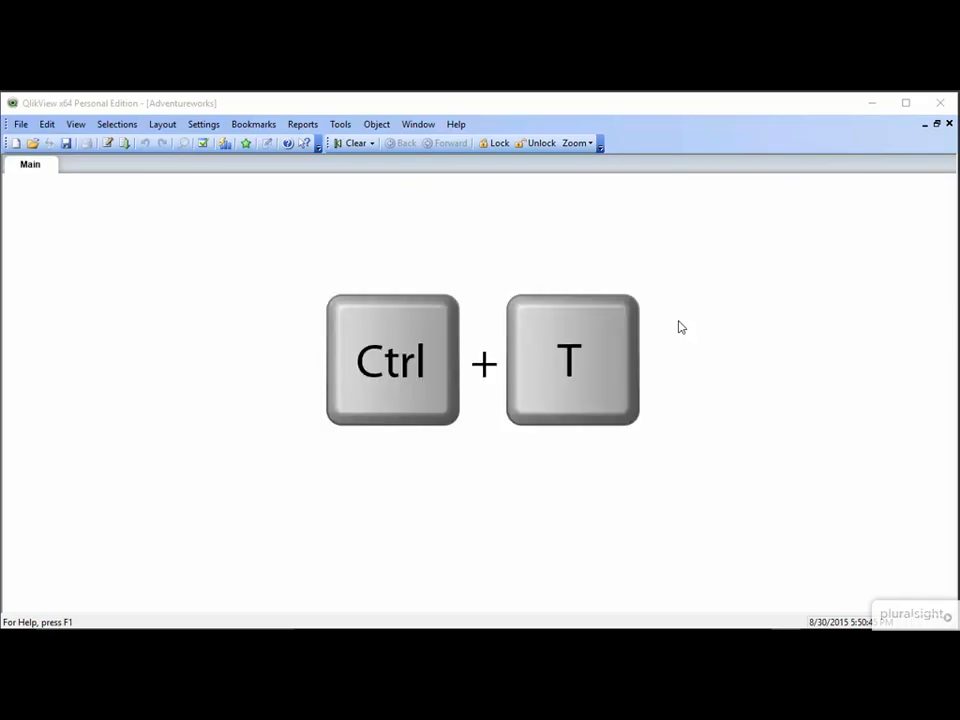
# Enable QlikView's Design toolbar from View > Toolbars.
pyautogui.press('ctrl+t')
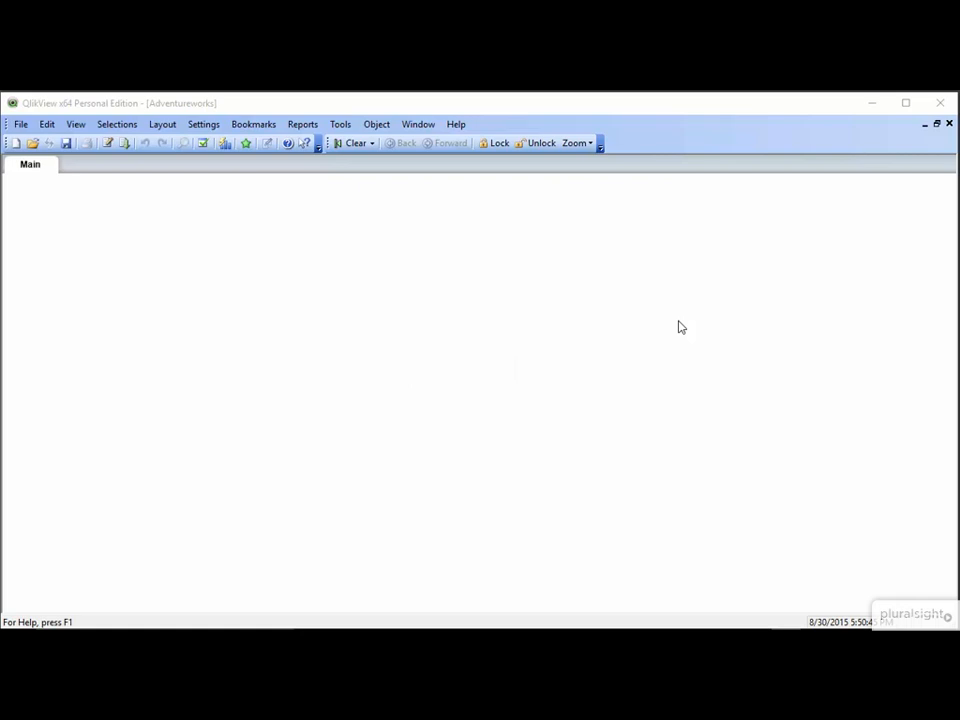
pyautogui.press('ctrl+e')
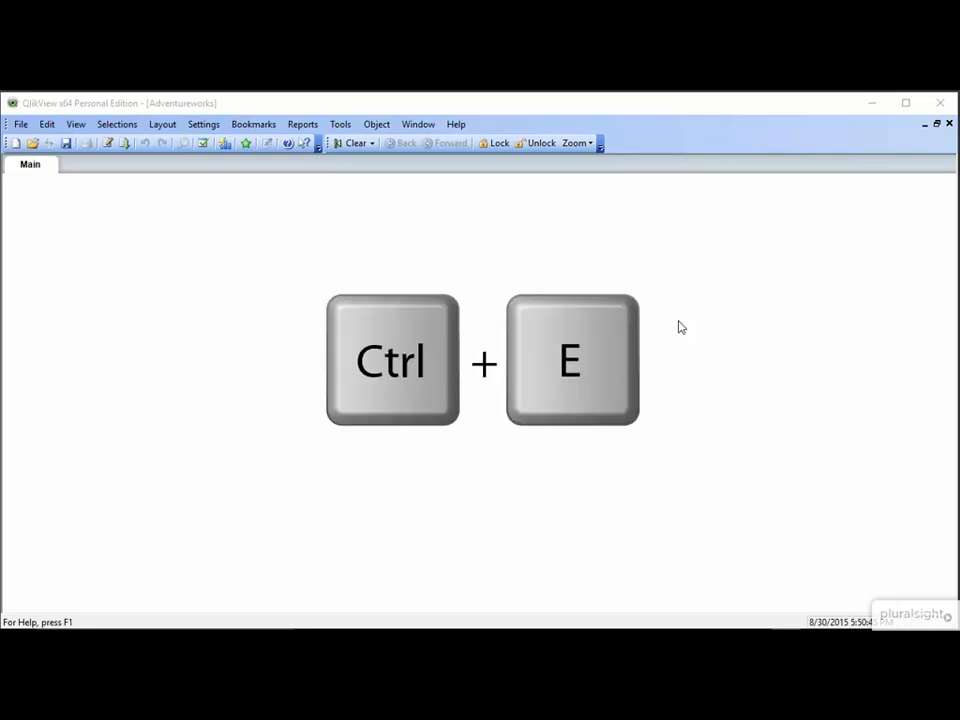
pyautogui.press('ctrl+e')
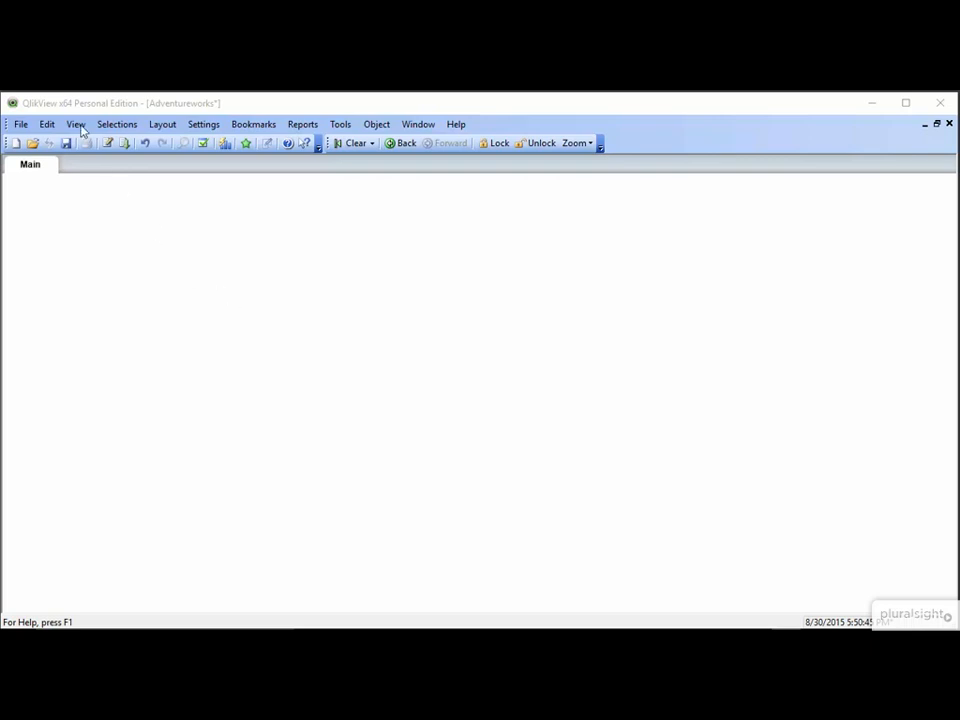
pyautogui.click(75, 124)
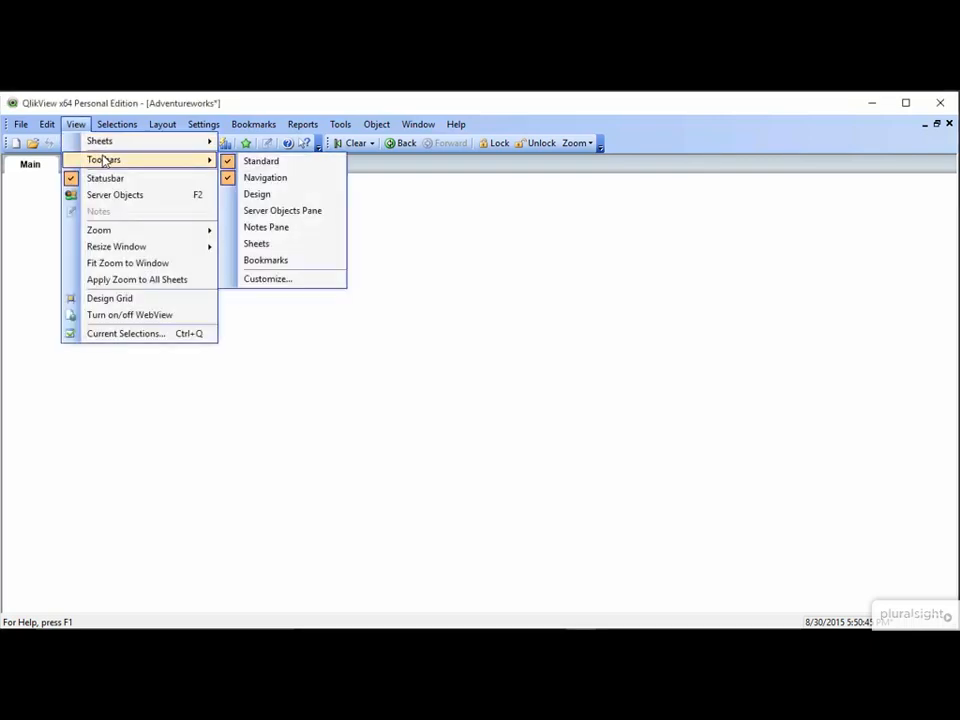
pyautogui.click(257, 193)
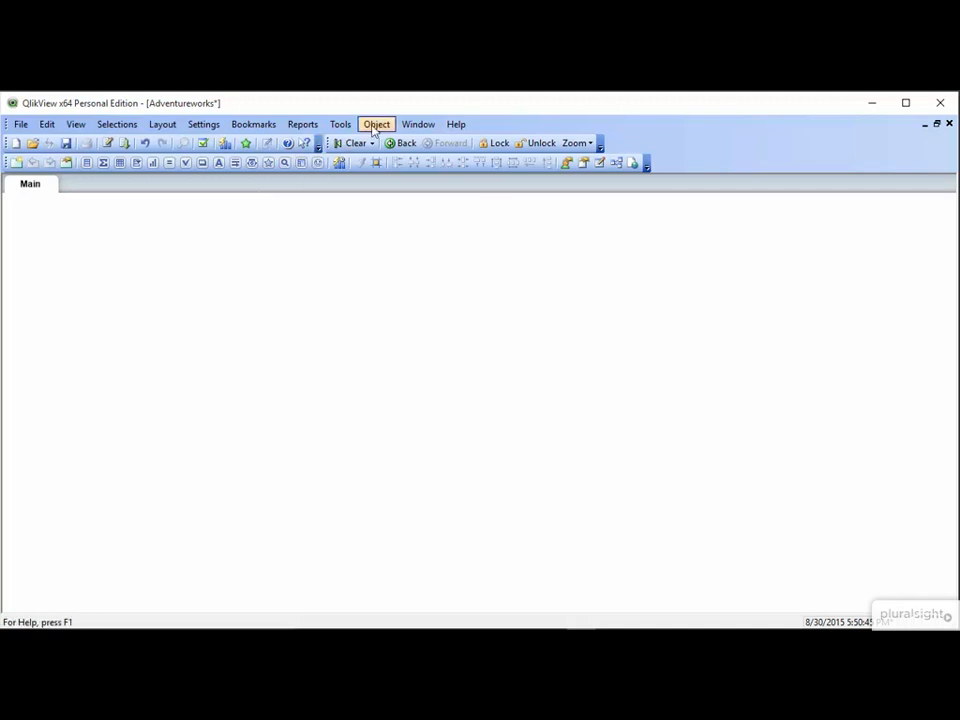
pyautogui.click(376, 124)
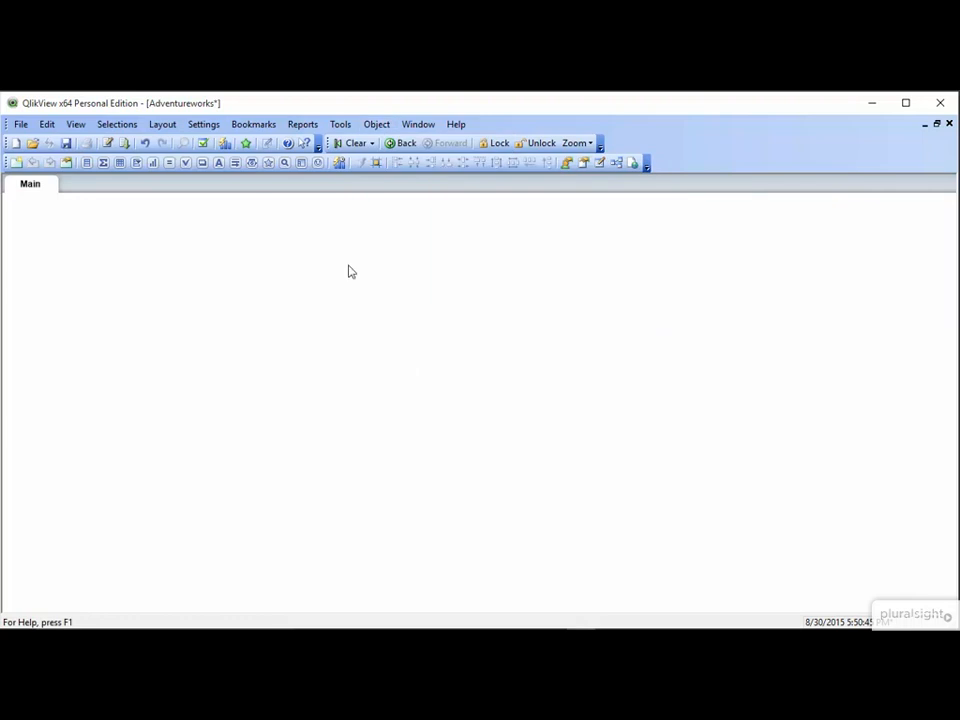
pyautogui.rightClick(351, 271)
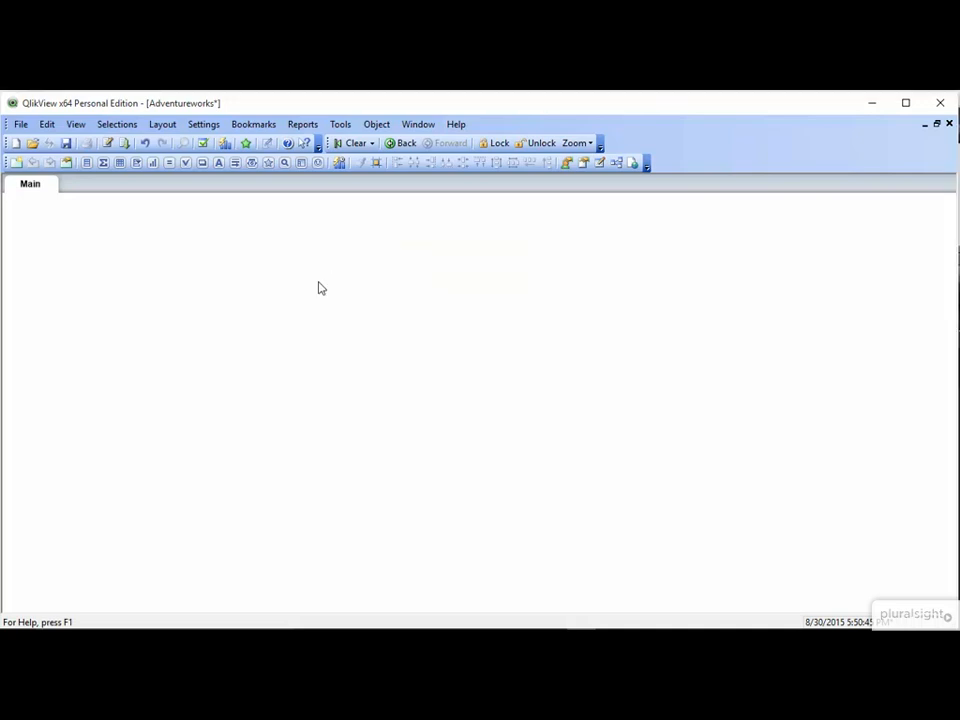
pyautogui.moveTo(165, 231)
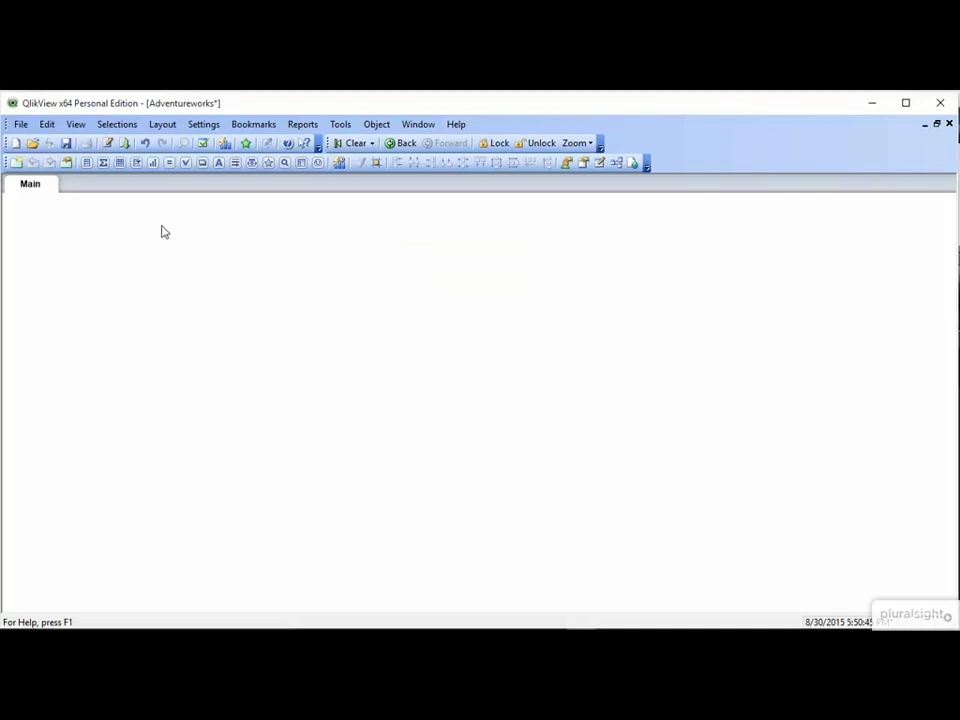
pyautogui.moveTo(88, 162)
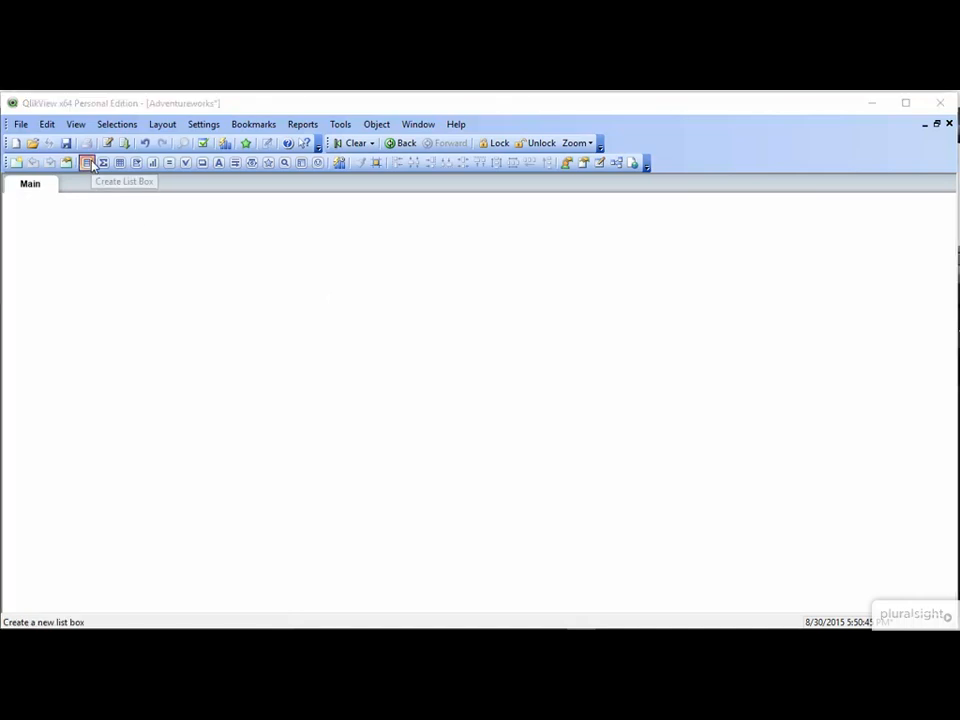
# Create a list box on the Main sheet based on the Country field.
pyautogui.click(88, 162)
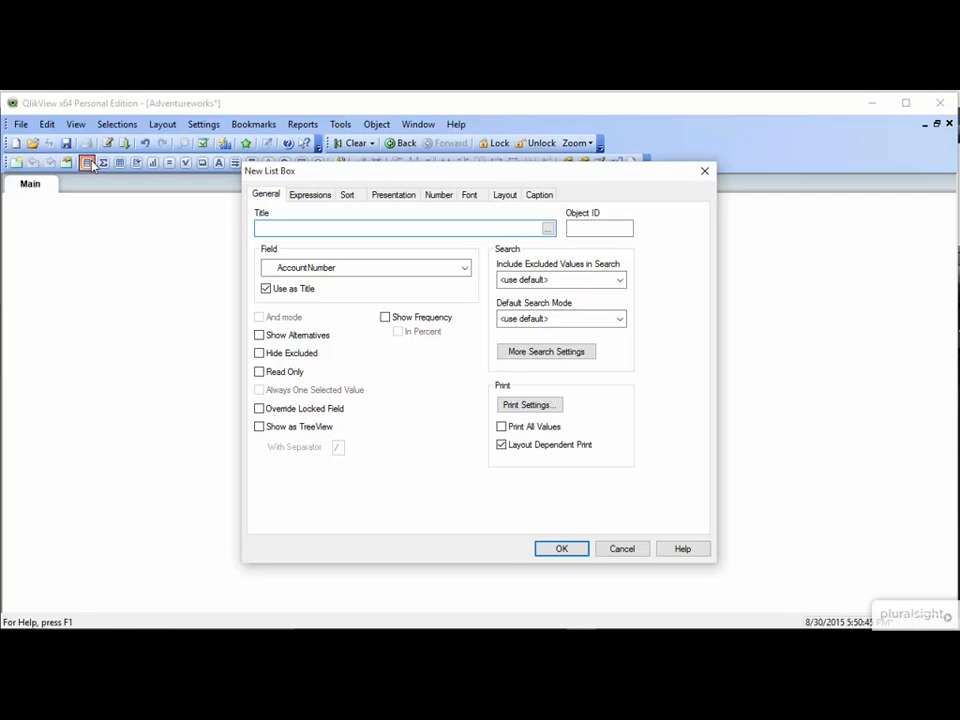
pyautogui.click(400, 228)
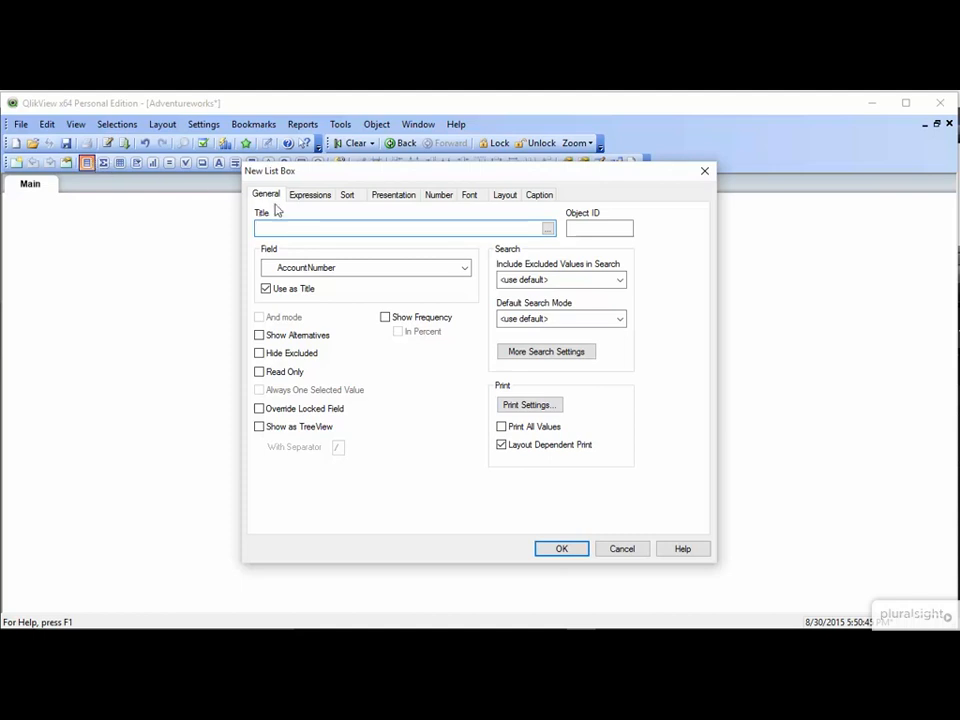
pyautogui.click(463, 267)
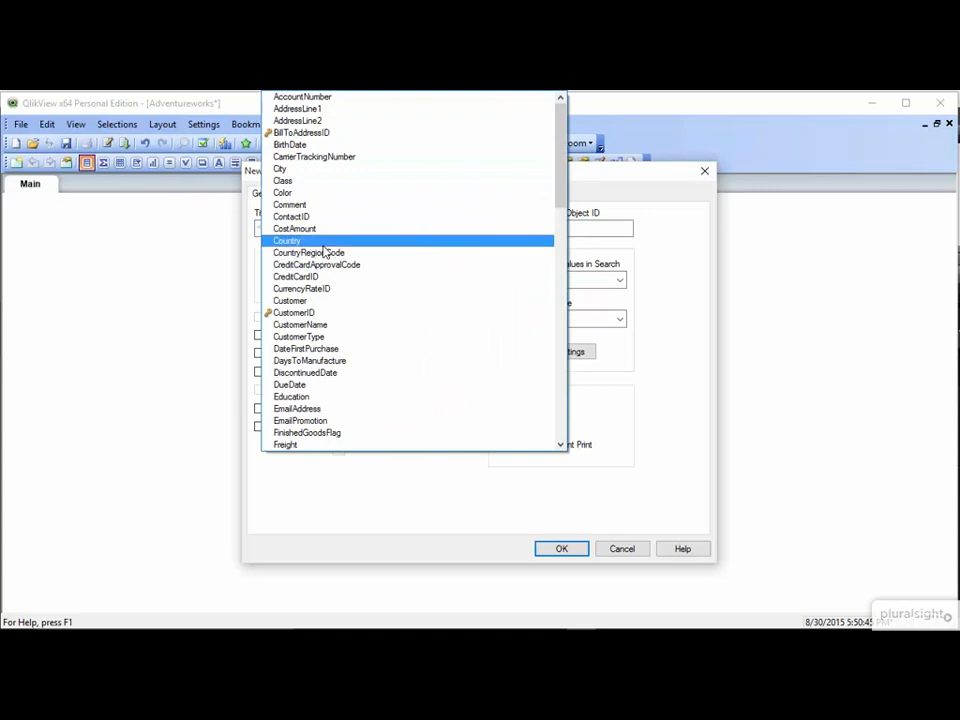
pyautogui.click(287, 240)
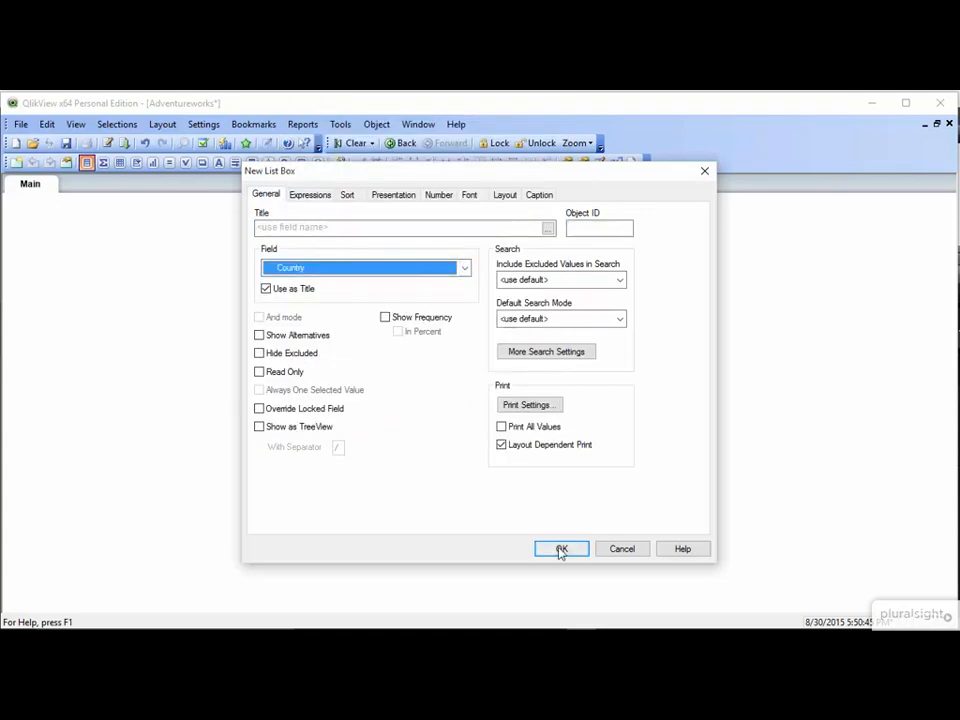
pyautogui.click(560, 548)
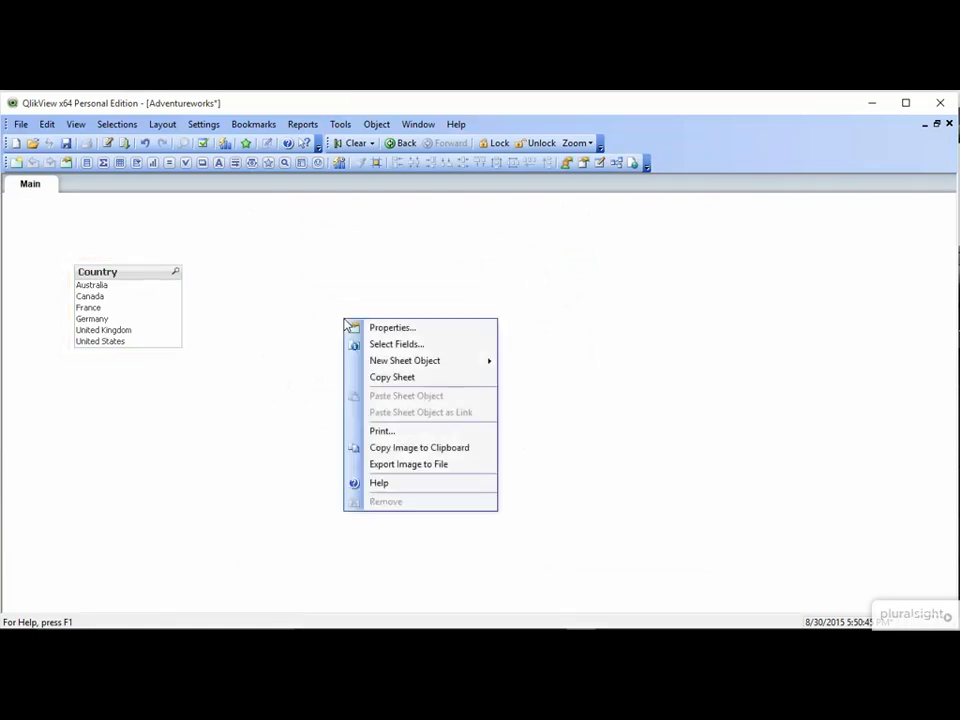
pyautogui.moveTo(404, 360)
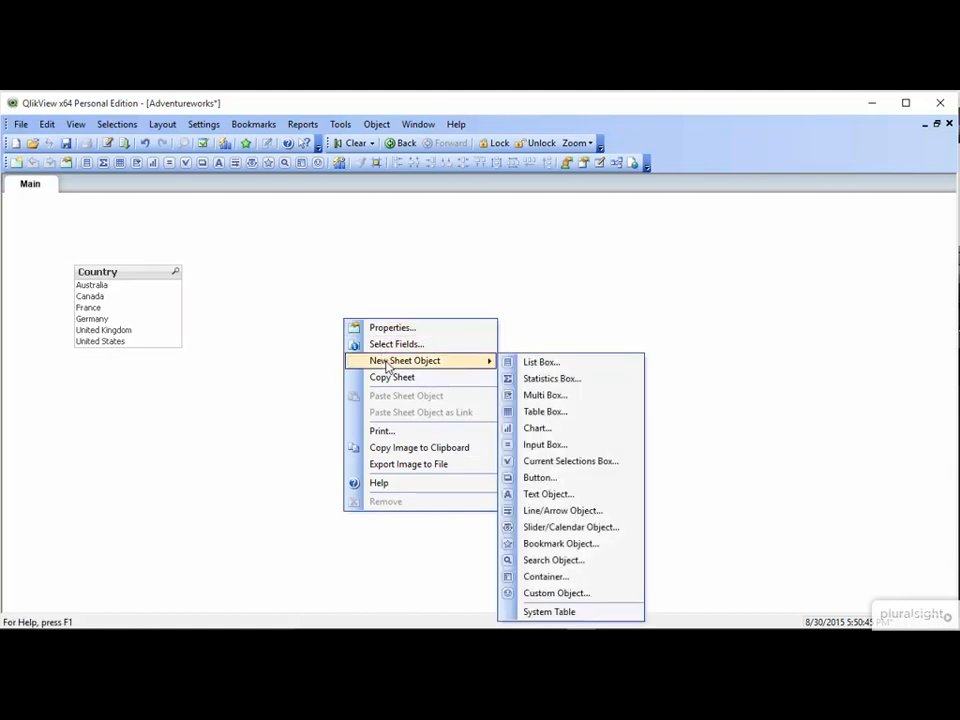
pyautogui.moveTo(540, 362)
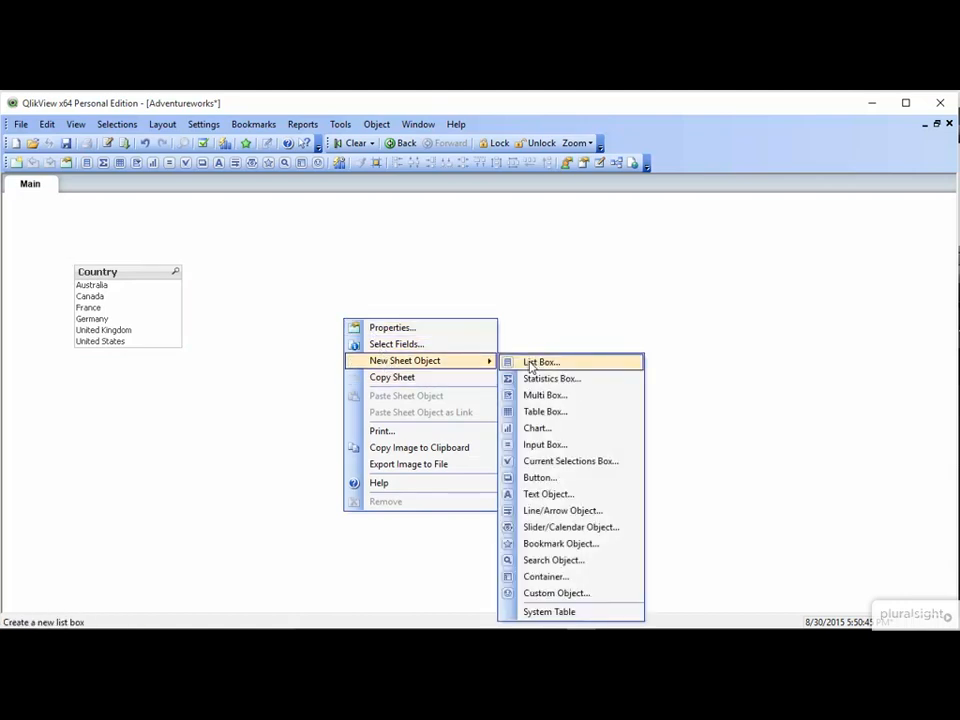
# Create a second list box using the City field beside Country.
pyautogui.click(541, 362)
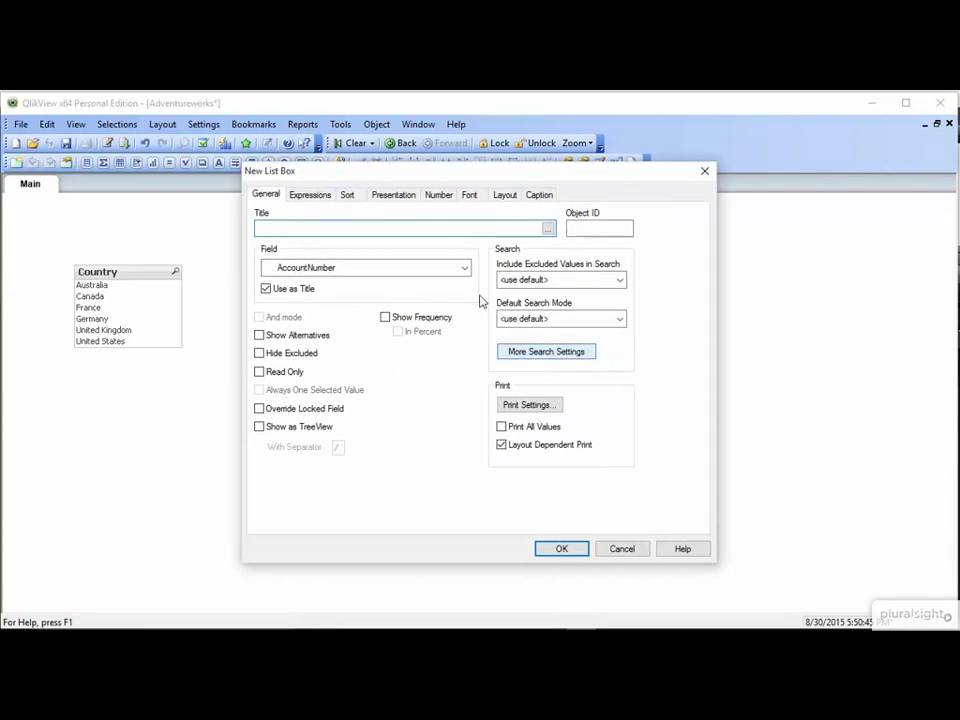
pyautogui.click(463, 267)
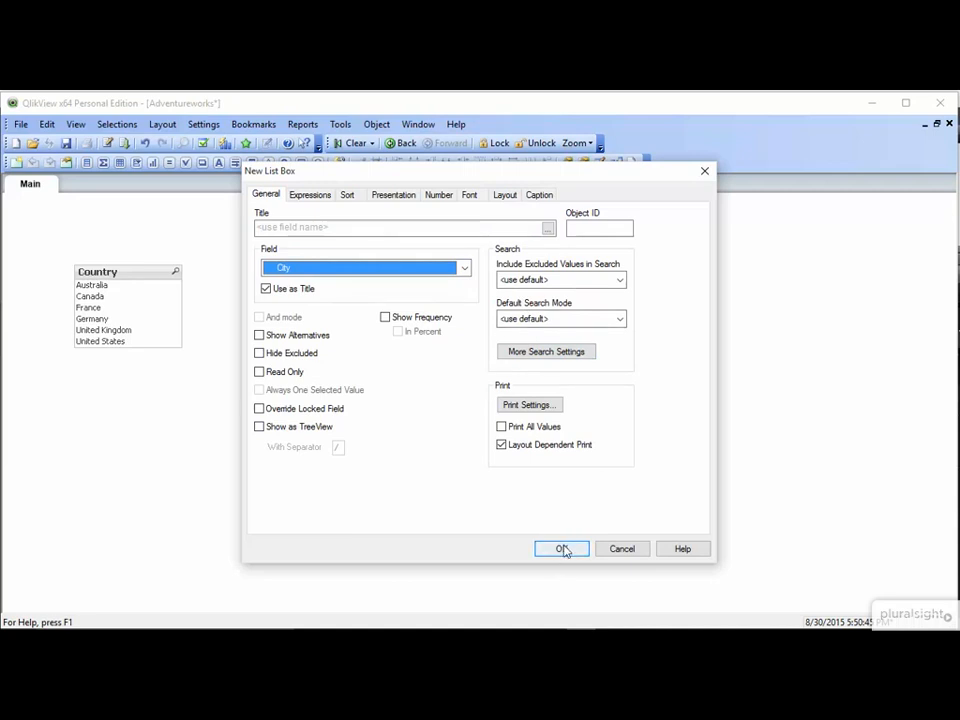
pyautogui.click(561, 548)
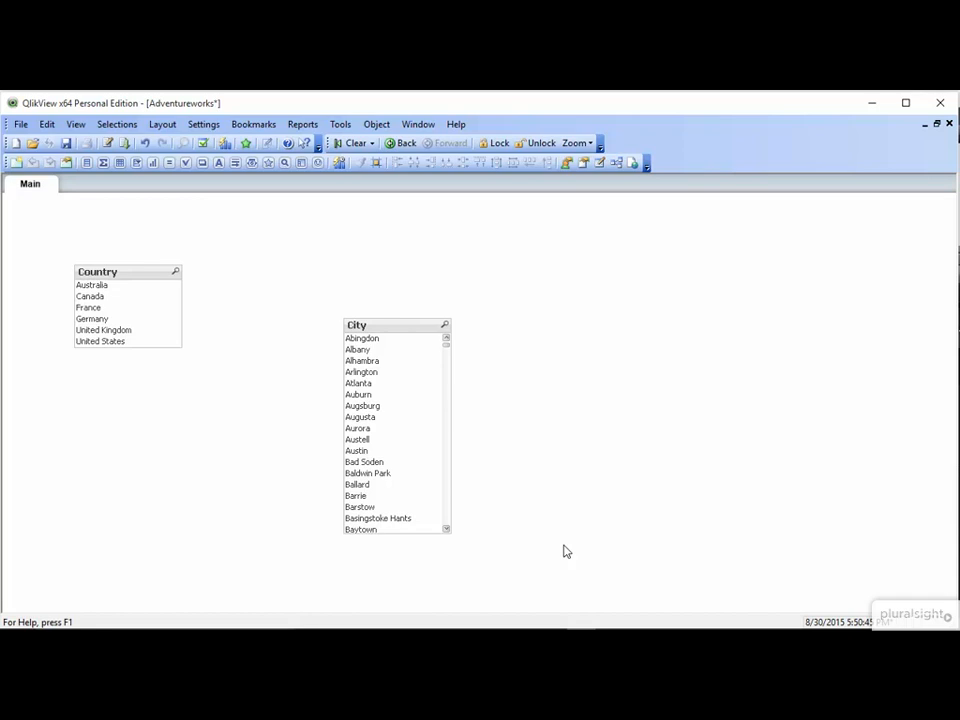
pyautogui.moveTo(152, 274)
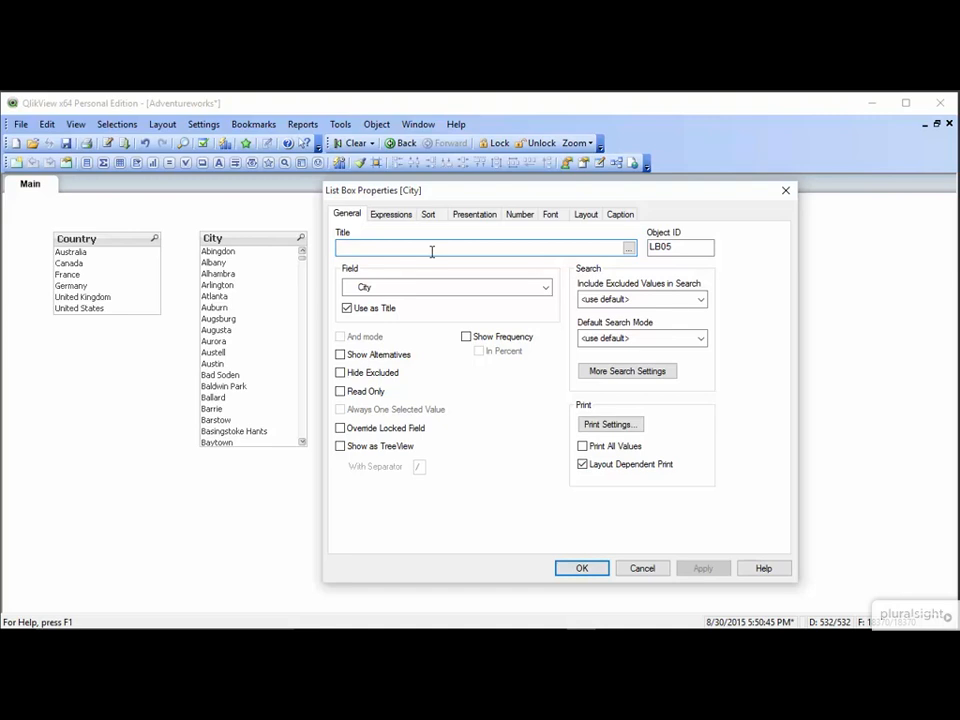
# Title the City list box 'Sales City', apply, and close its properties.
pyautogui.write('Sales')
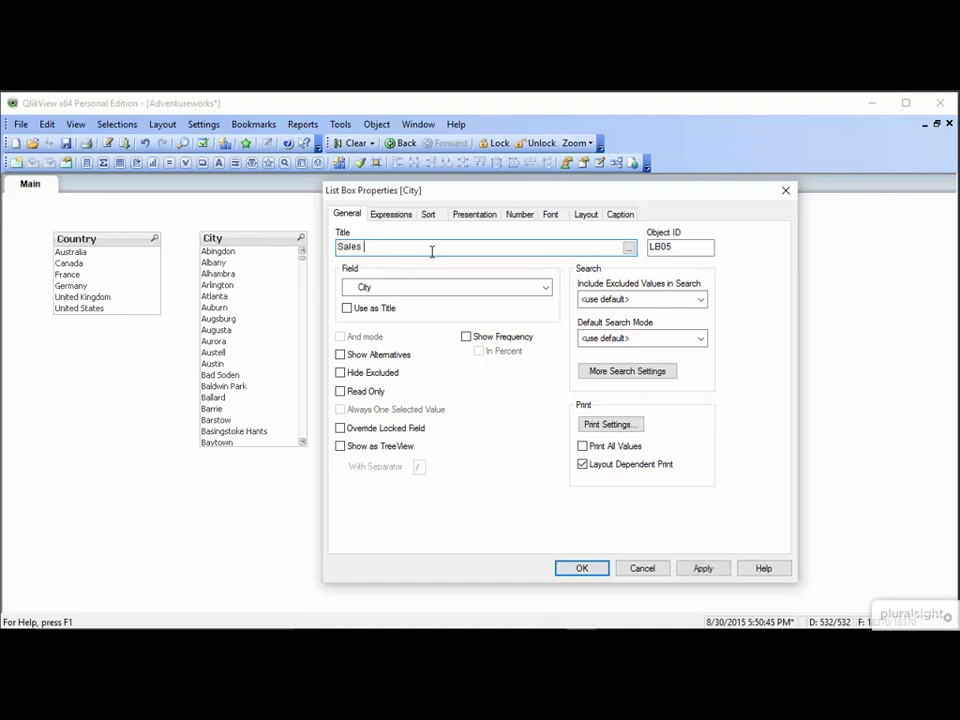
pyautogui.write('City')
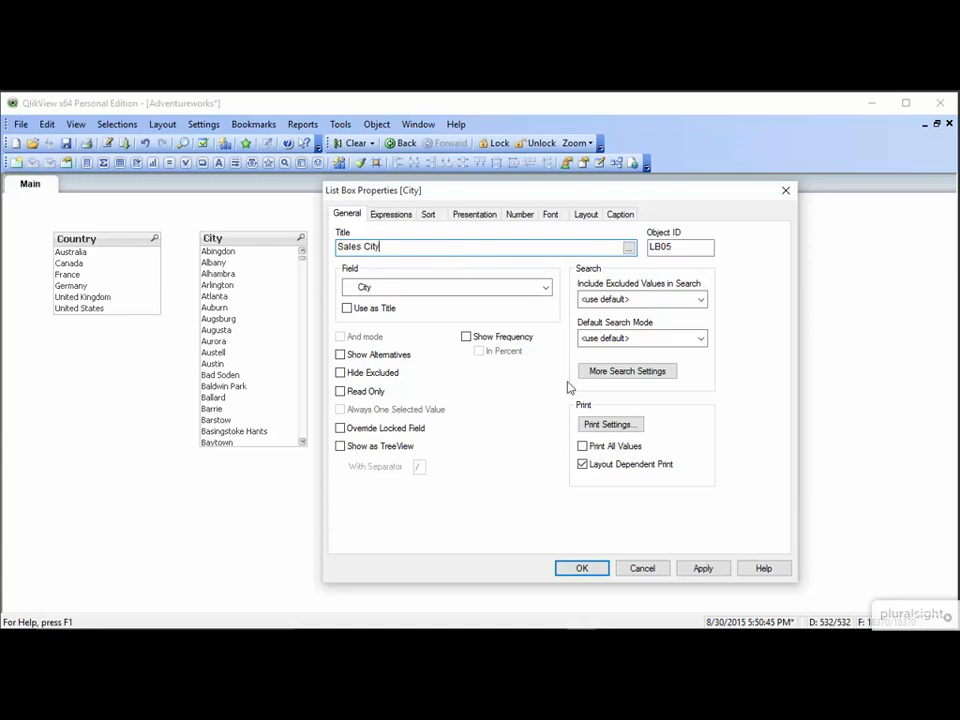
pyautogui.click(703, 568)
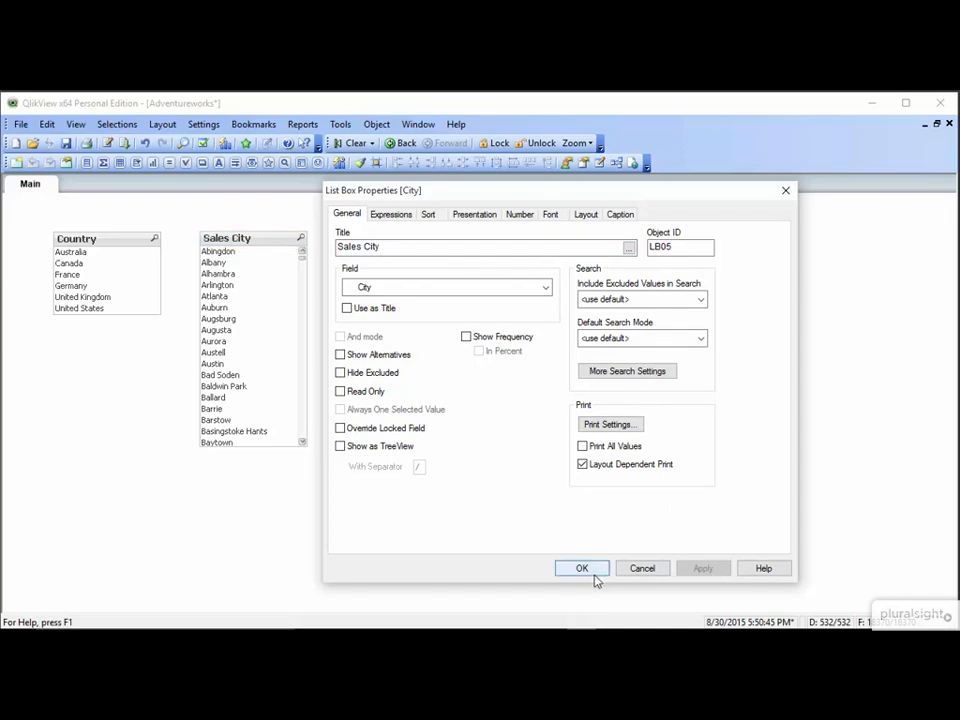
pyautogui.click(581, 568)
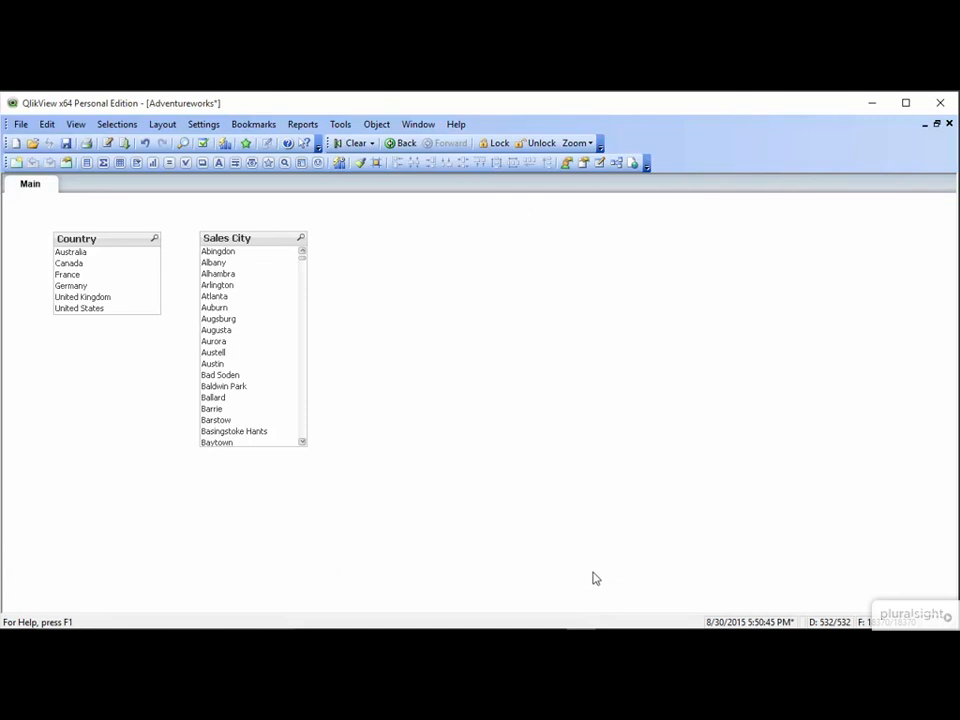
pyautogui.moveTo(232, 302)
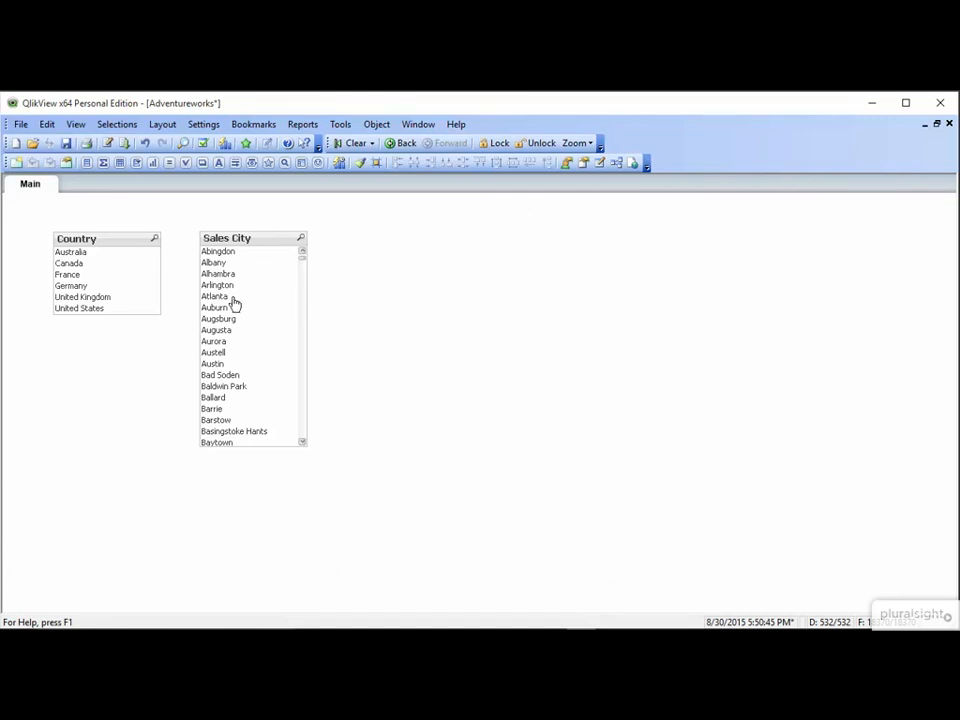
# Select Atlanta in Sales City, then open that list box's properties.
pyautogui.click(214, 296)
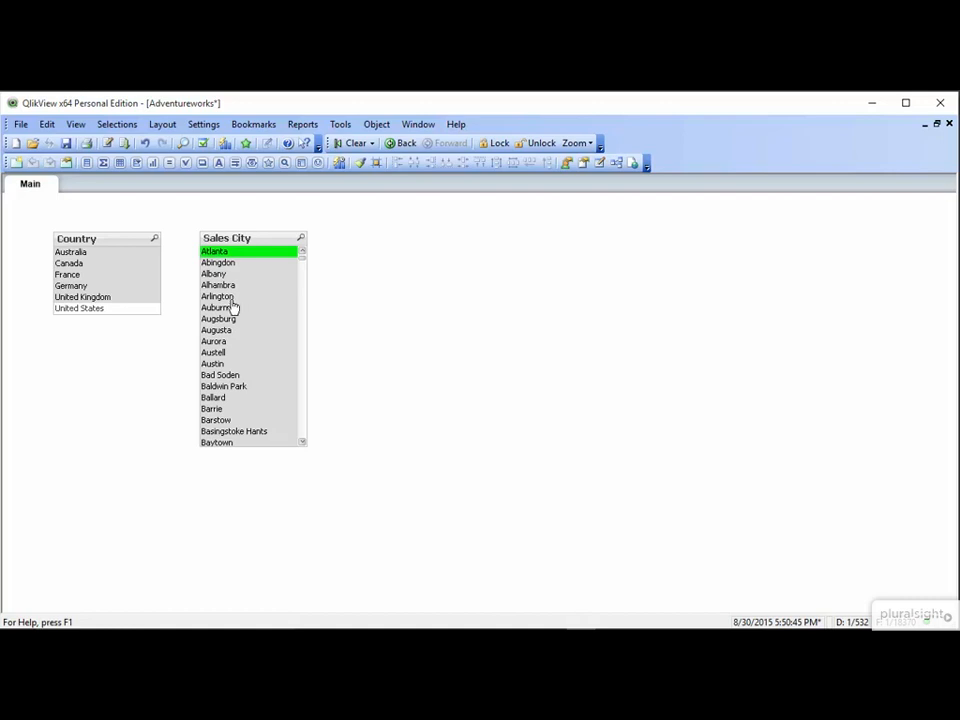
pyautogui.rightClick(233, 307)
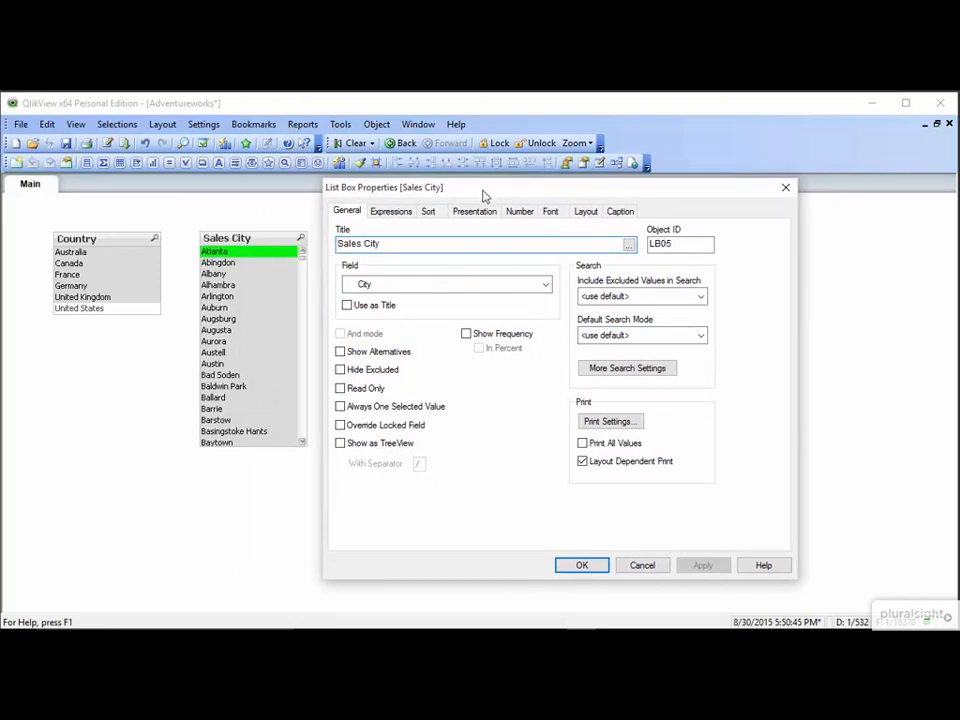
# Turn on Hide Excluded and Show Frequency for Sales City, then apply and close.
pyautogui.click(340, 369)
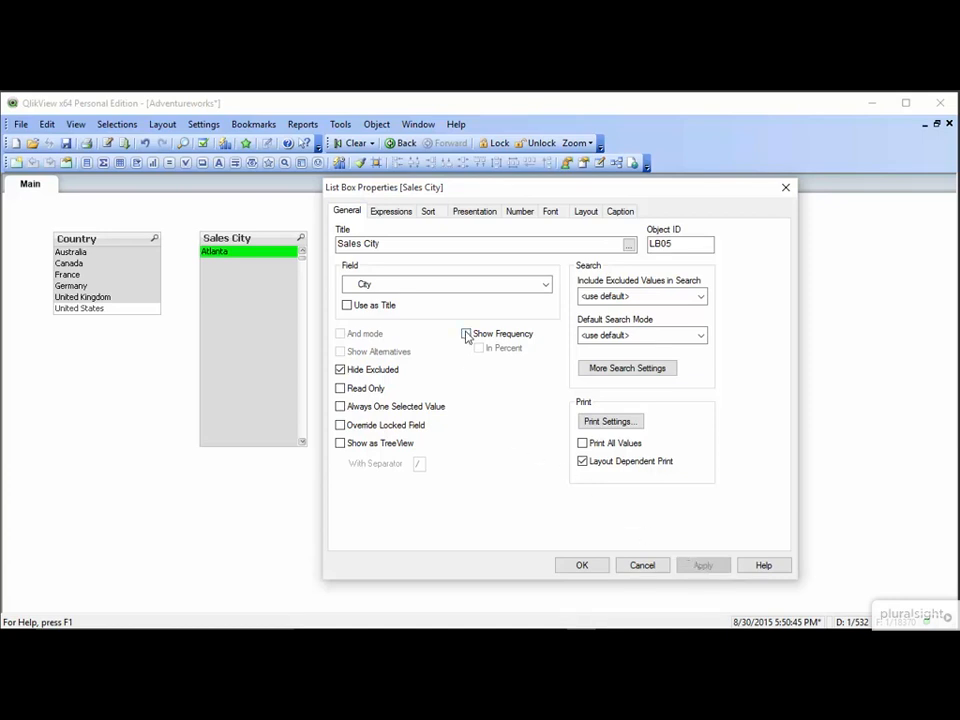
pyautogui.click(466, 333)
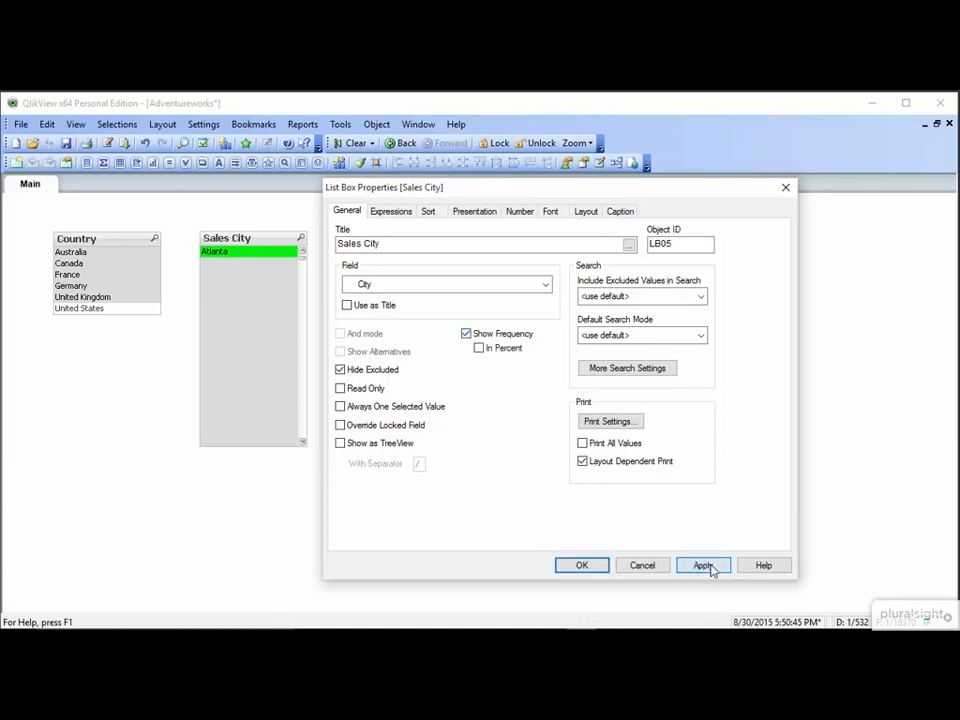
pyautogui.click(702, 565)
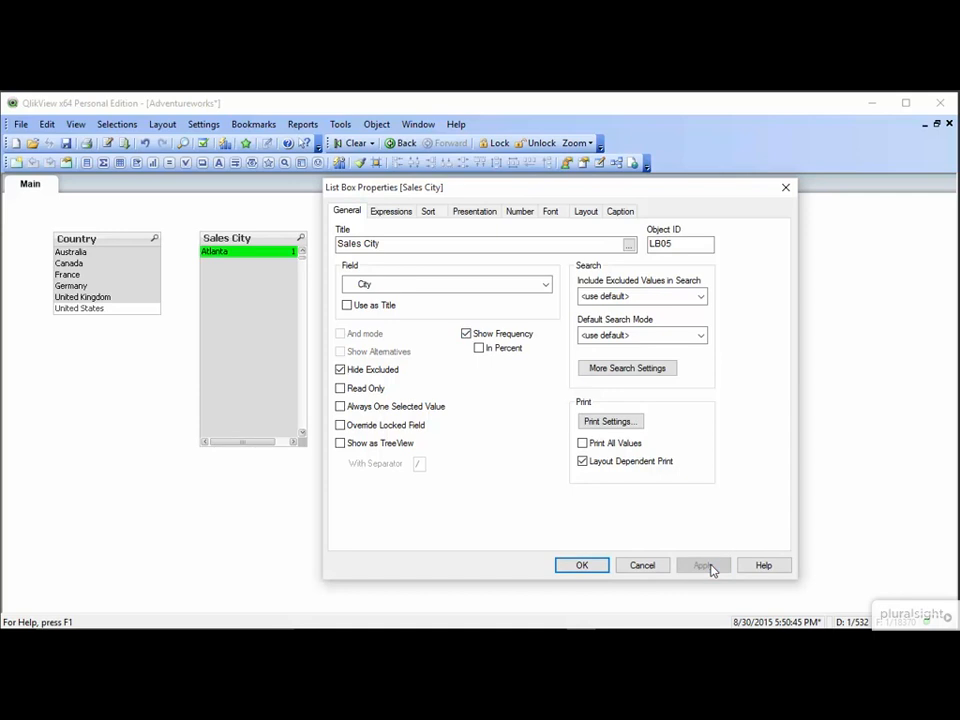
pyautogui.click(581, 565)
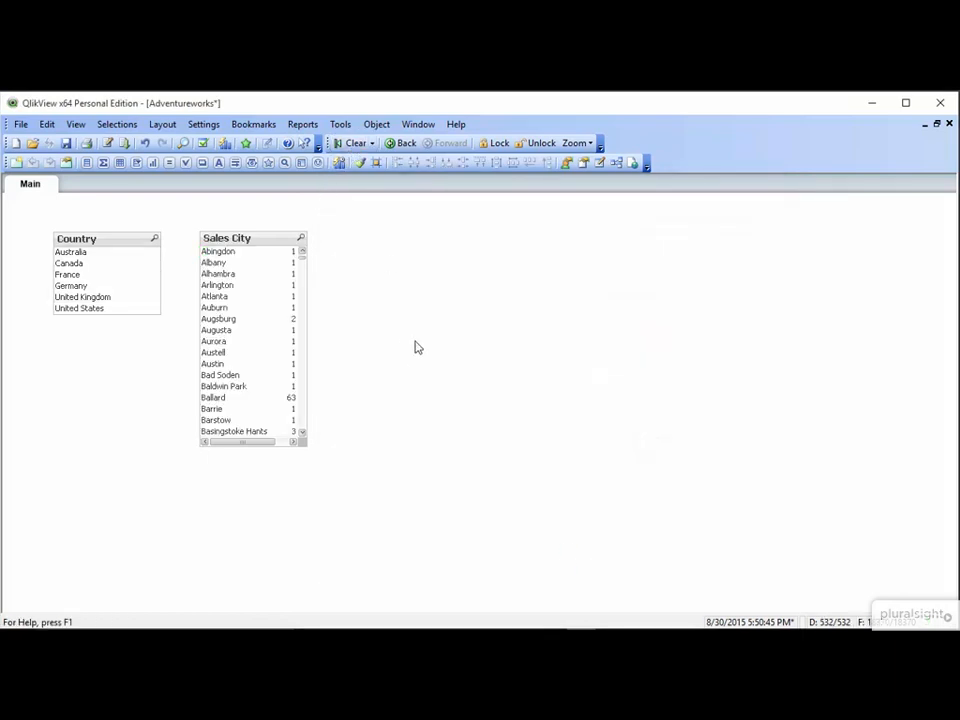
pyautogui.moveTo(425, 373)
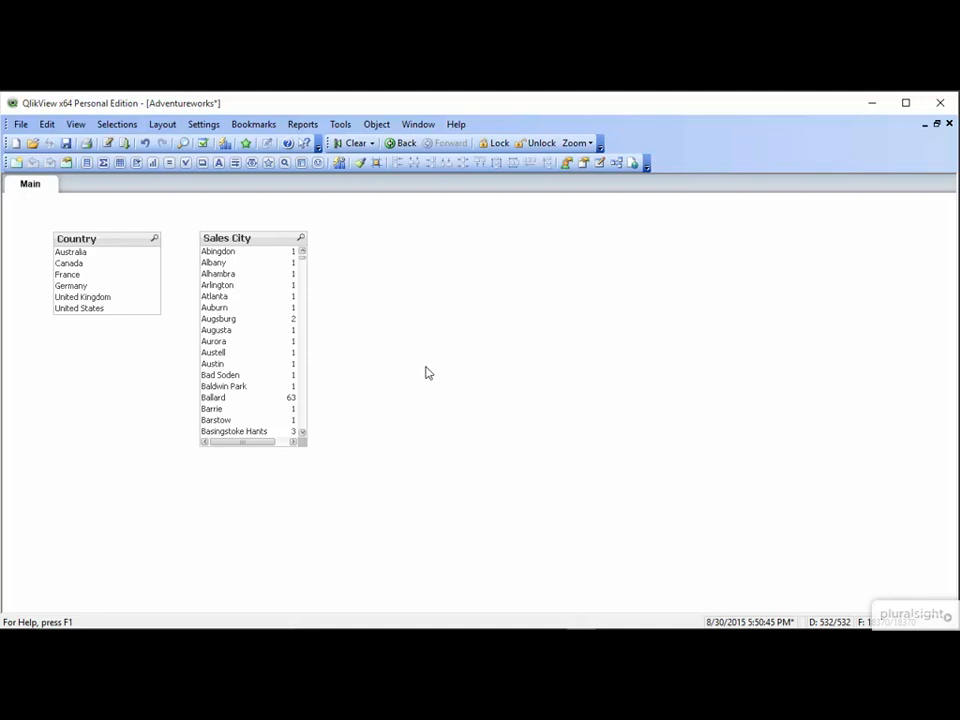
# Open Properties for the Sales City list box from its context menu.
pyautogui.click(230, 397)
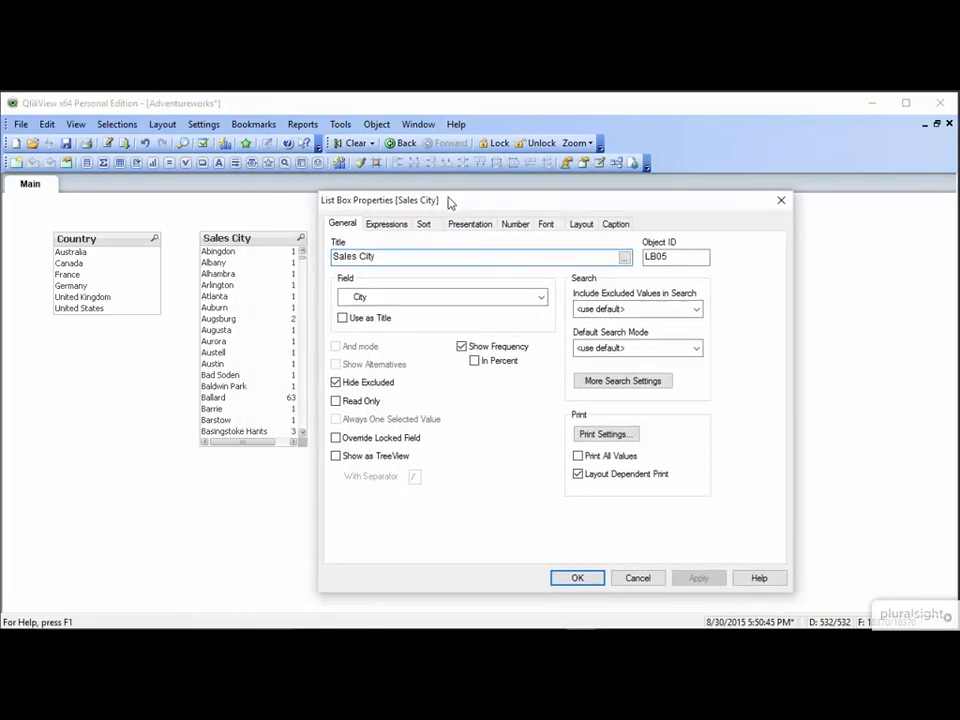
pyautogui.moveTo(436, 238)
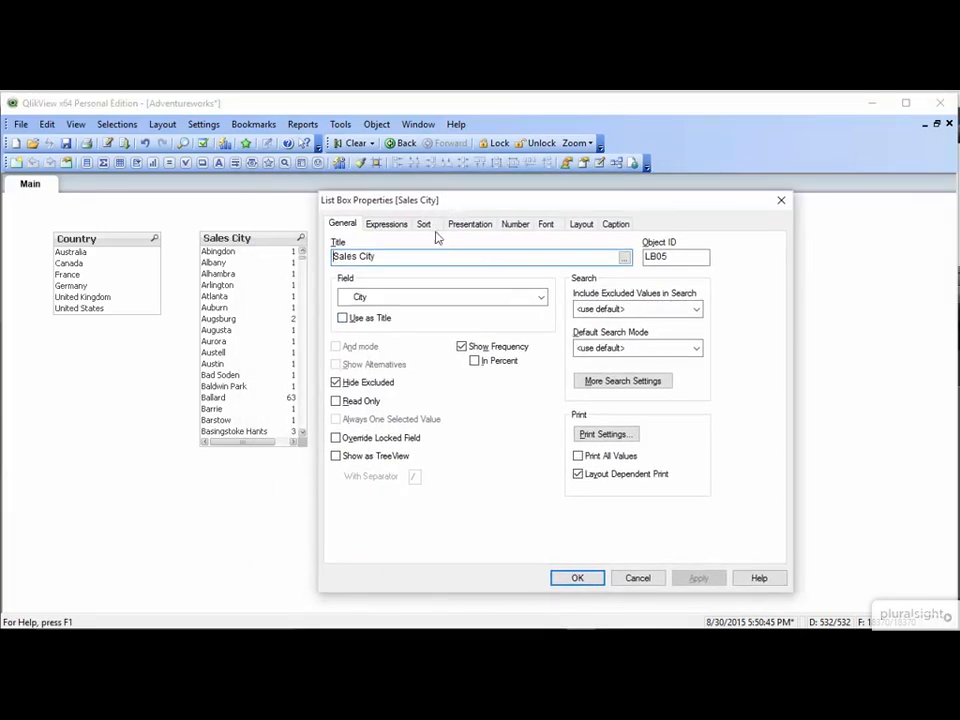
# Switch the Sales City properties to the Sort tab.
pyautogui.click(424, 223)
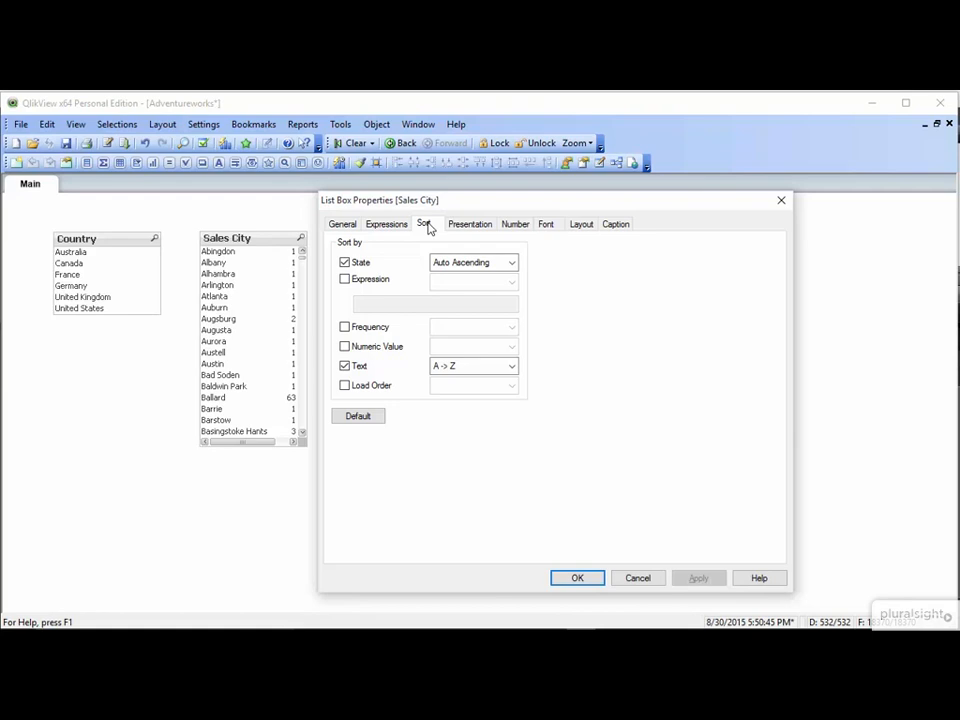
pyautogui.moveTo(532, 270)
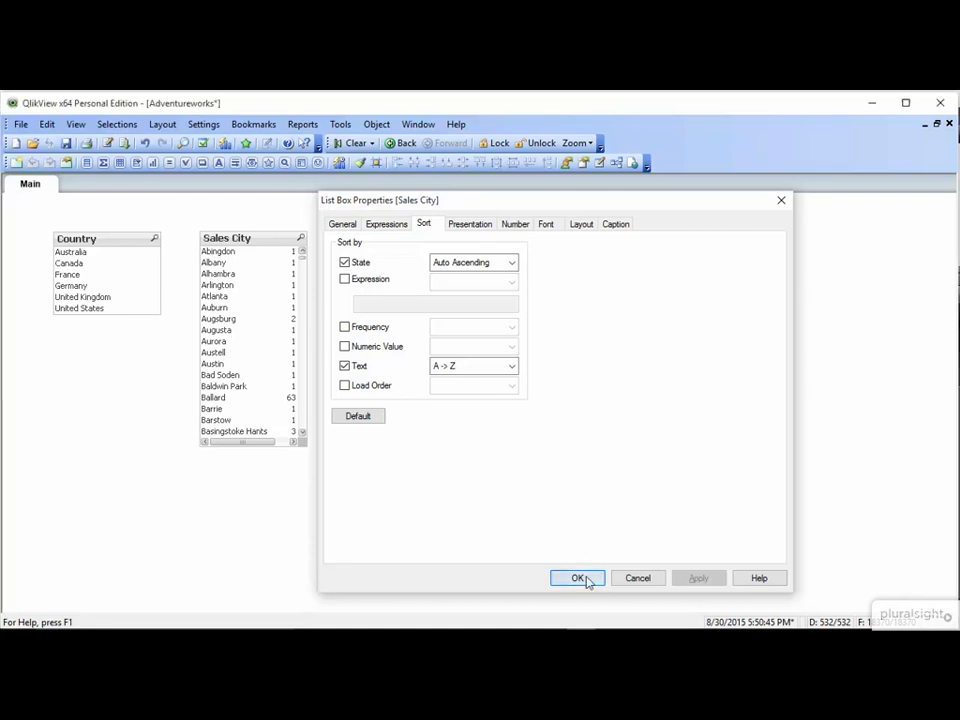
# Close Sales City properties, toggle Canada in Country, then clear all selections.
pyautogui.click(577, 578)
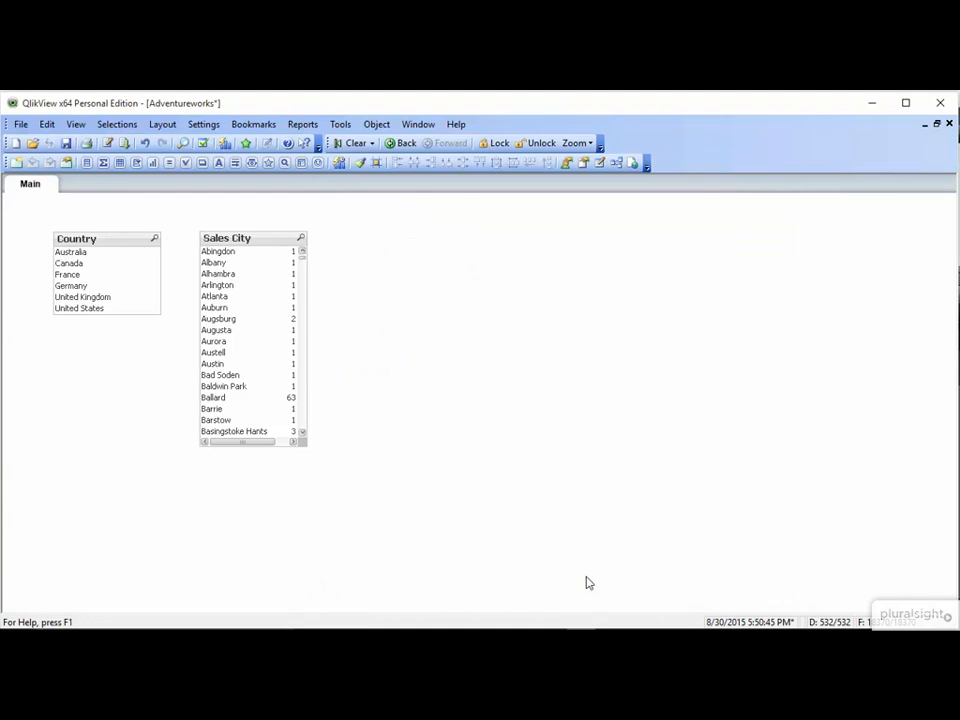
pyautogui.moveTo(360, 418)
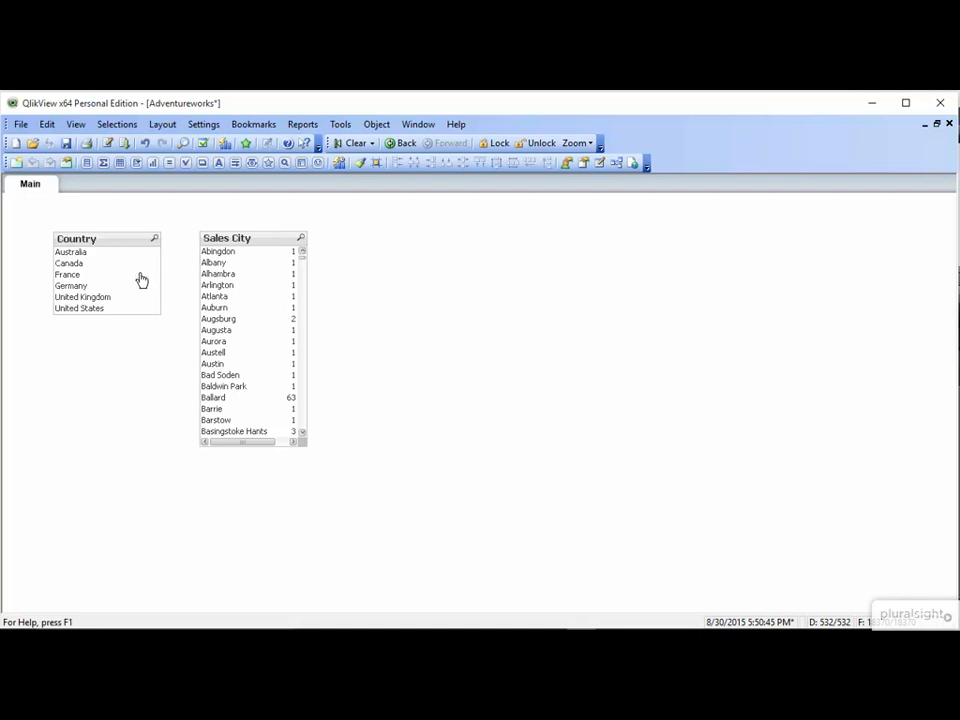
pyautogui.click(70, 263)
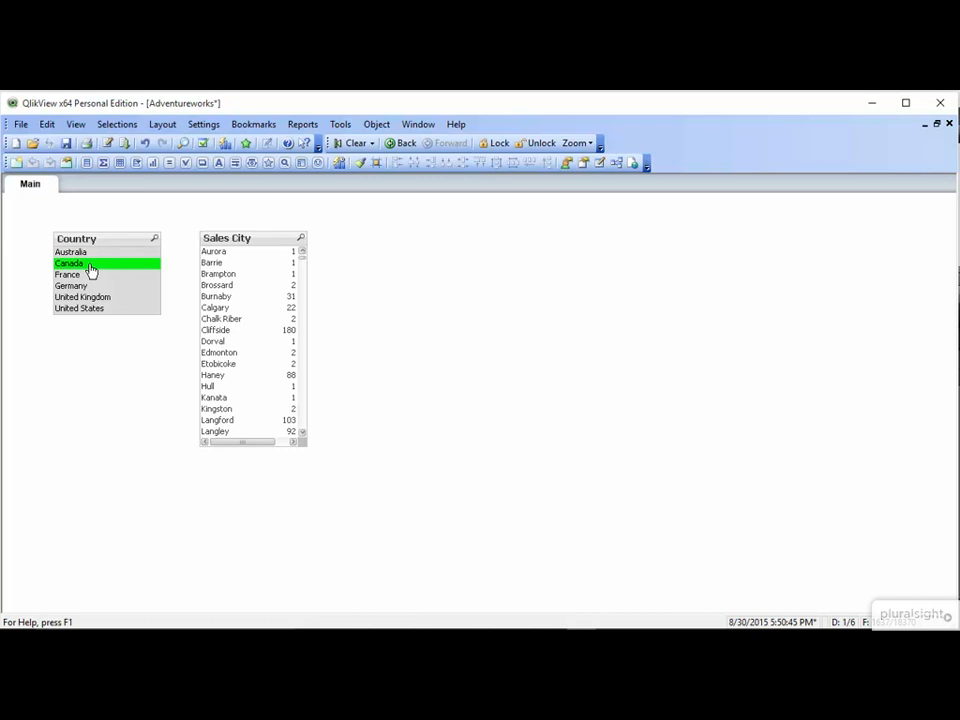
pyautogui.click(70, 263)
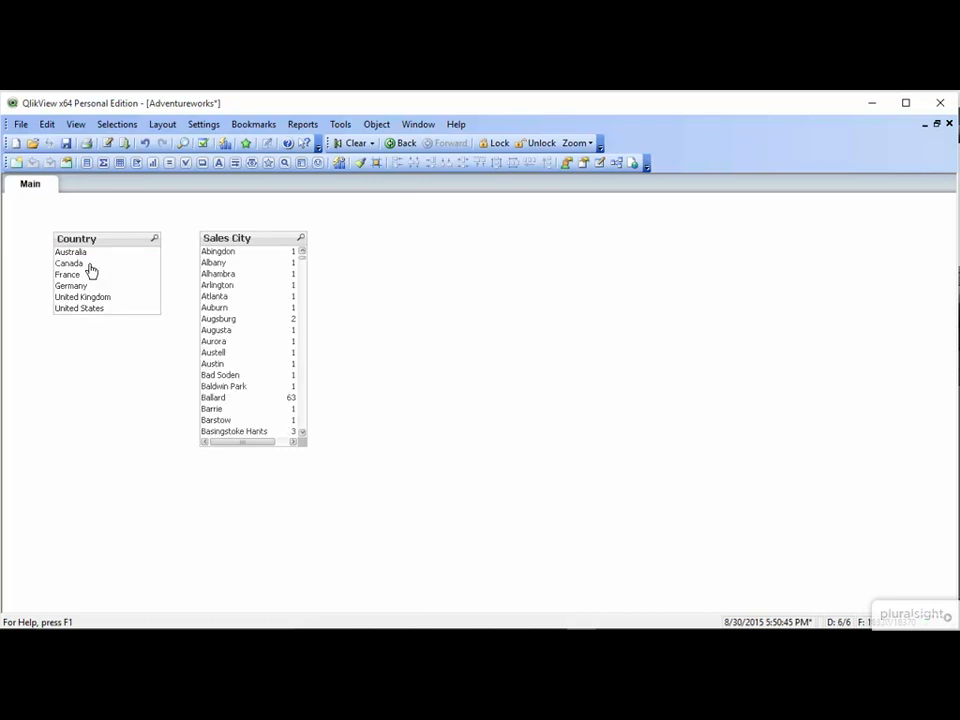
pyautogui.moveTo(92, 272)
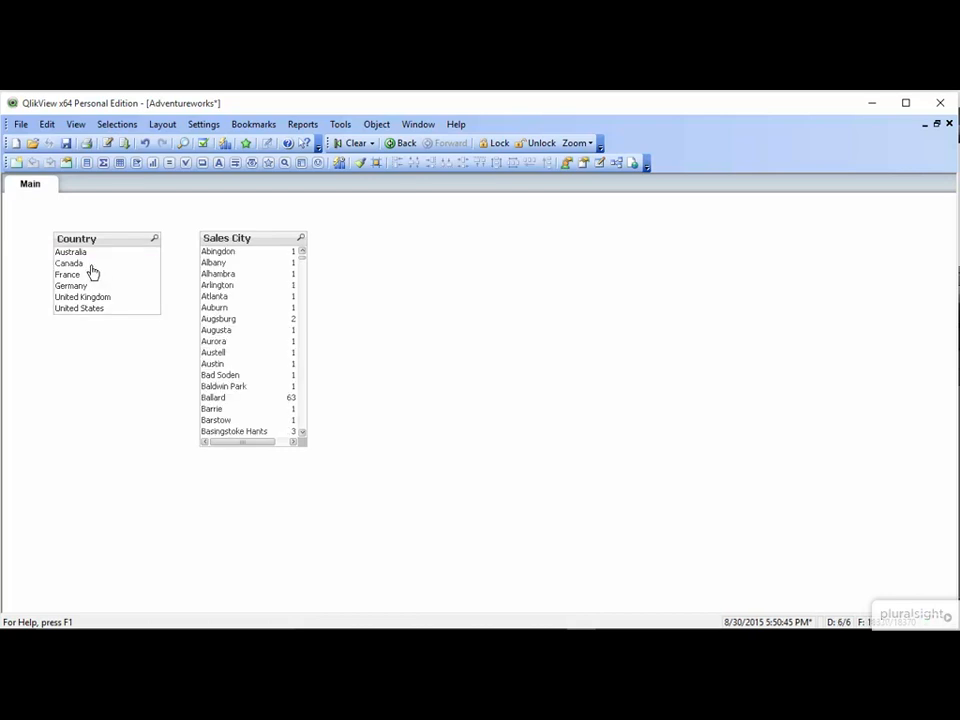
pyautogui.moveTo(232, 300)
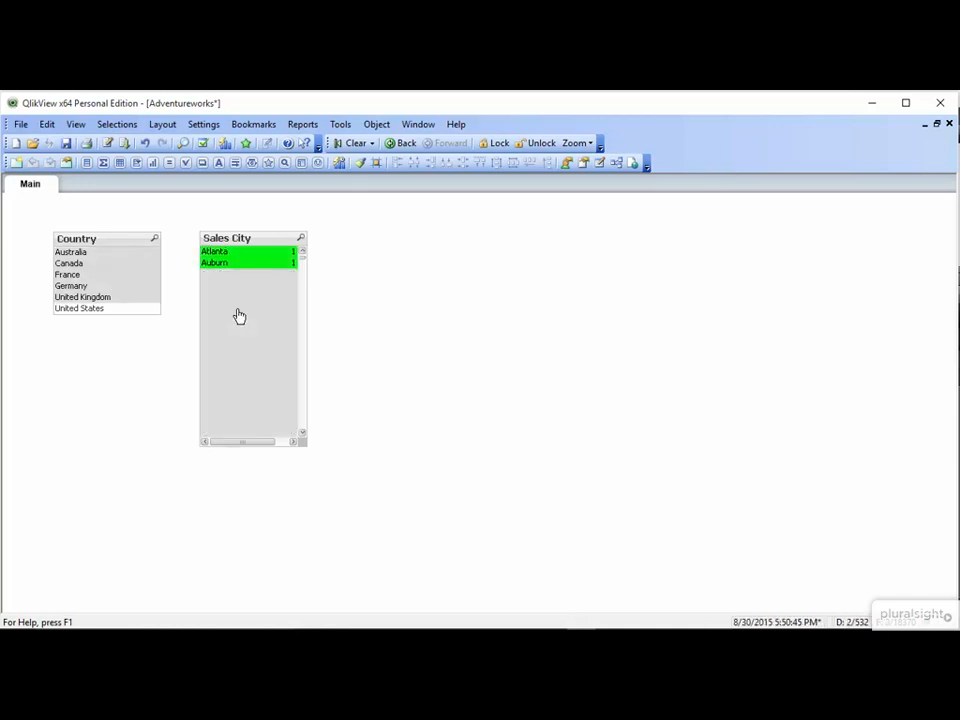
pyautogui.click(352, 143)
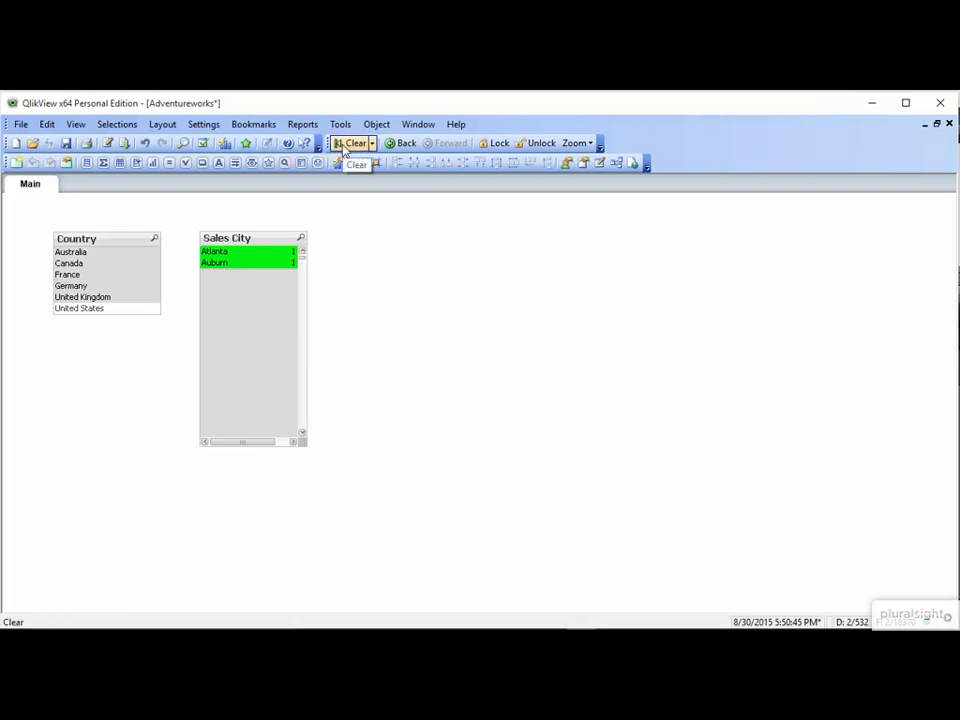
pyautogui.click(355, 142)
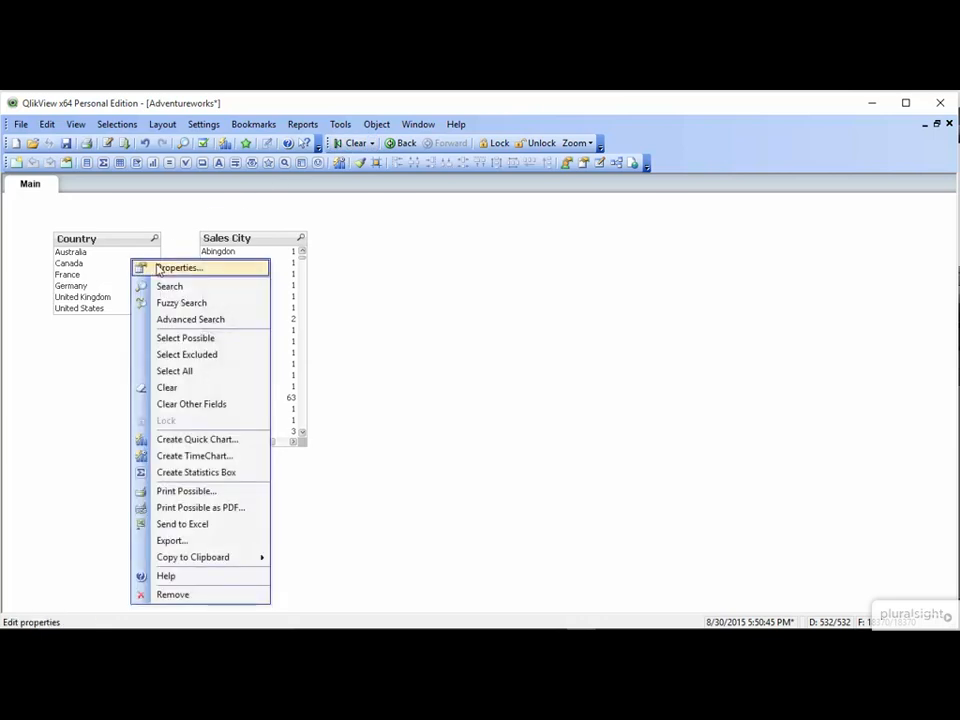
# Sort the Country list box by State in ascending order and confirm.
pyautogui.click(178, 267)
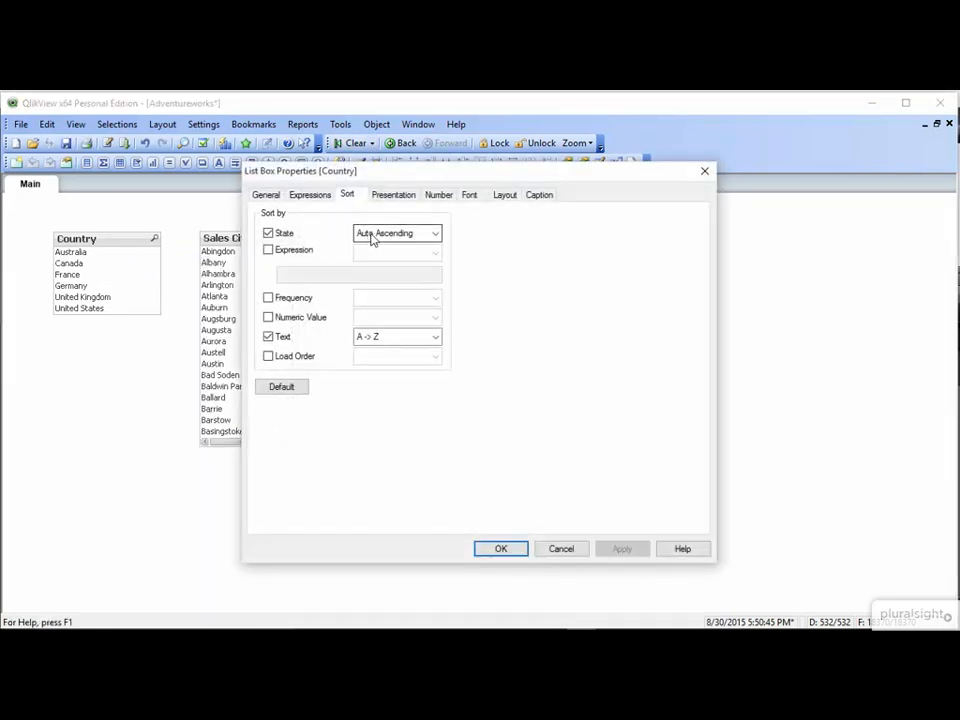
pyautogui.click(395, 233)
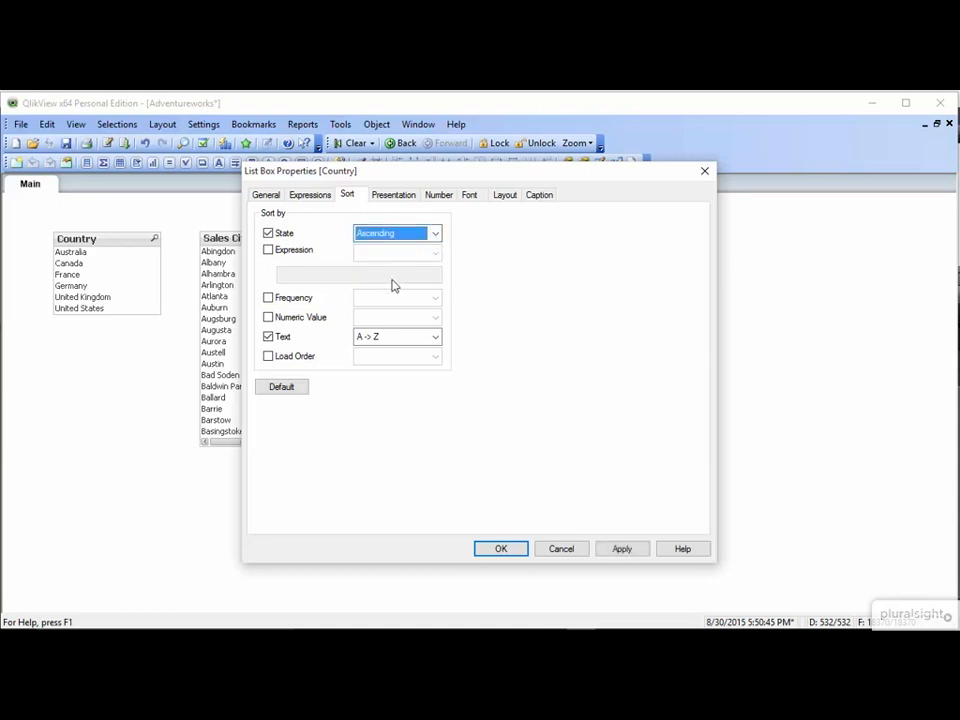
pyautogui.click(500, 548)
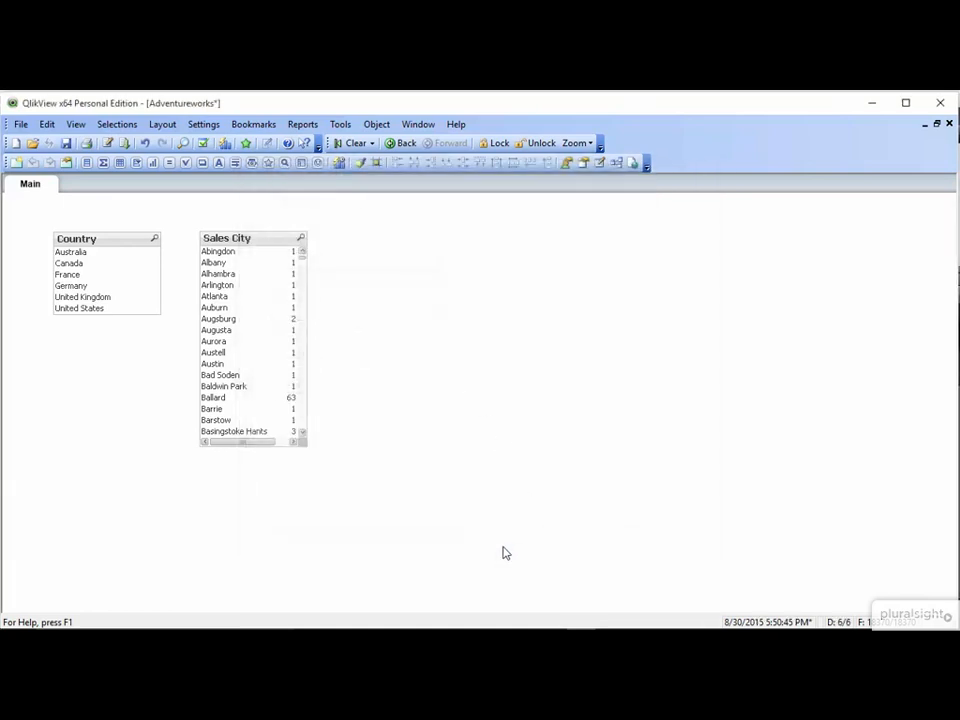
pyautogui.click(68, 251)
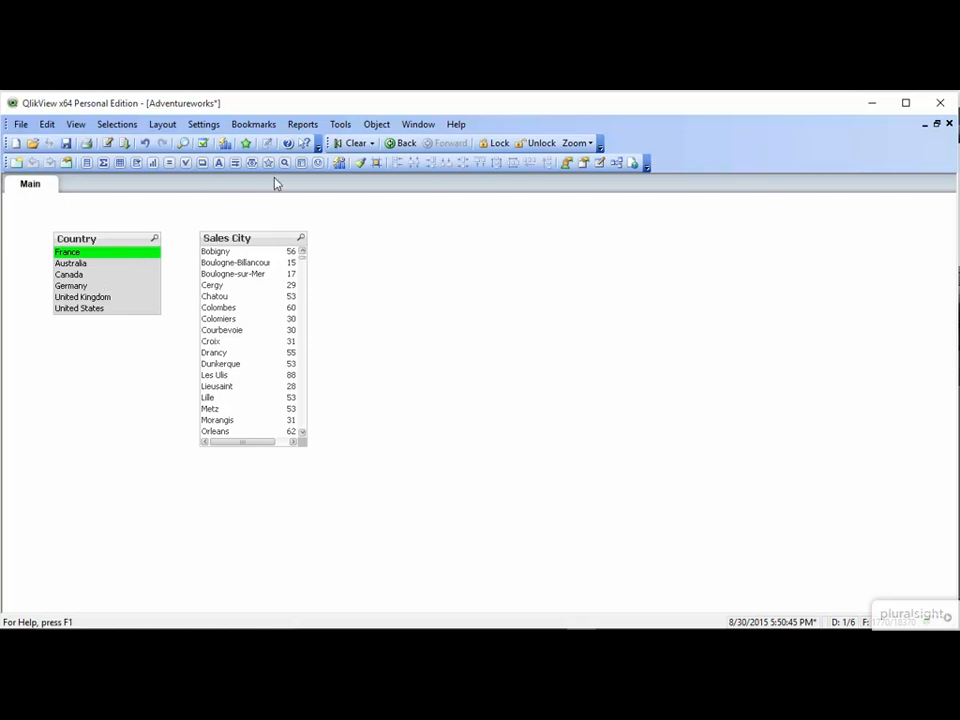
pyautogui.click(355, 143)
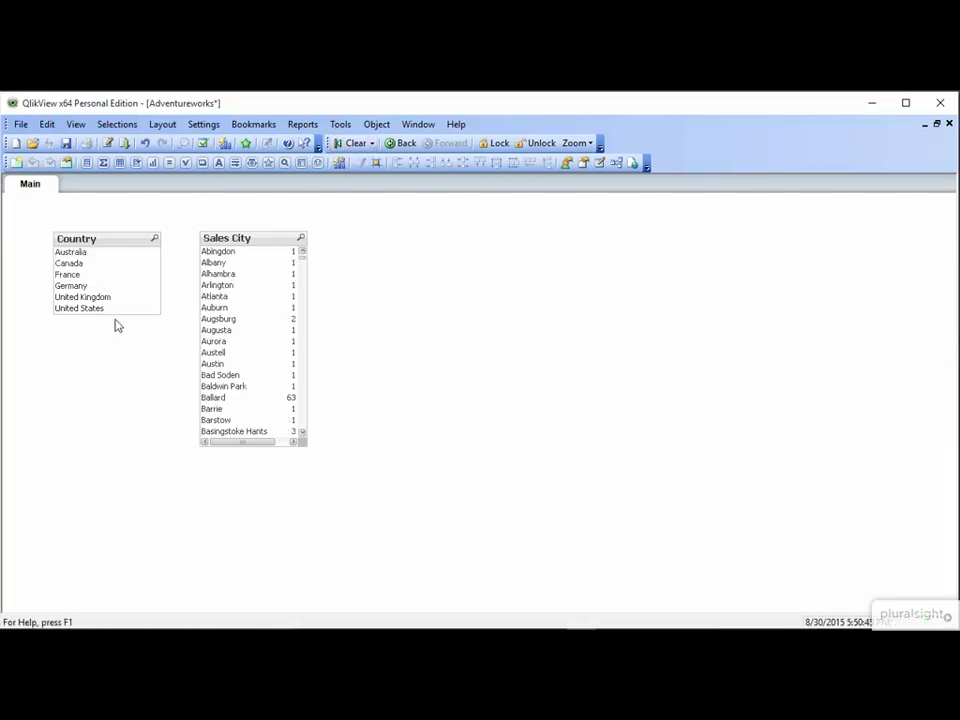
# Create a Year list box with Single Column turned off, showing 2013–2015 in one row.
pyautogui.rightClick(115, 325)
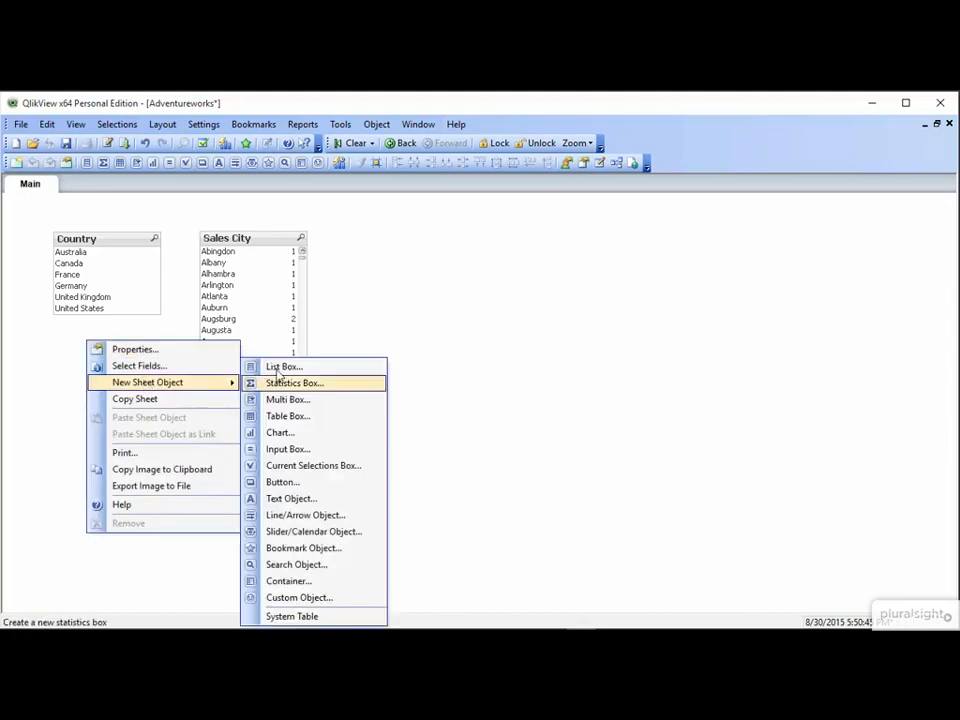
pyautogui.click(294, 382)
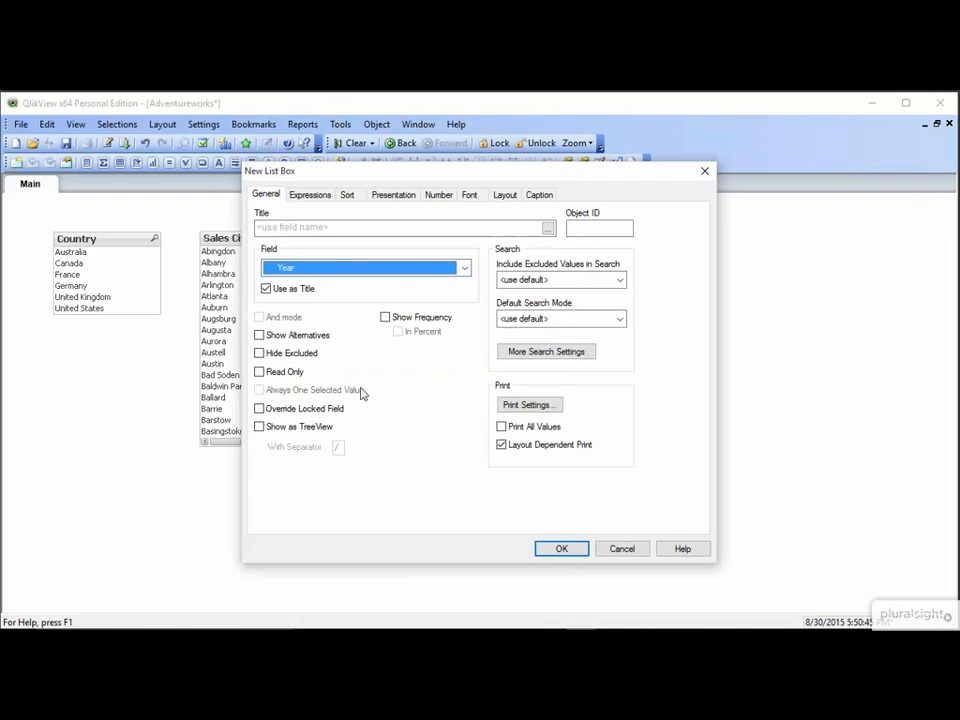
pyautogui.click(393, 194)
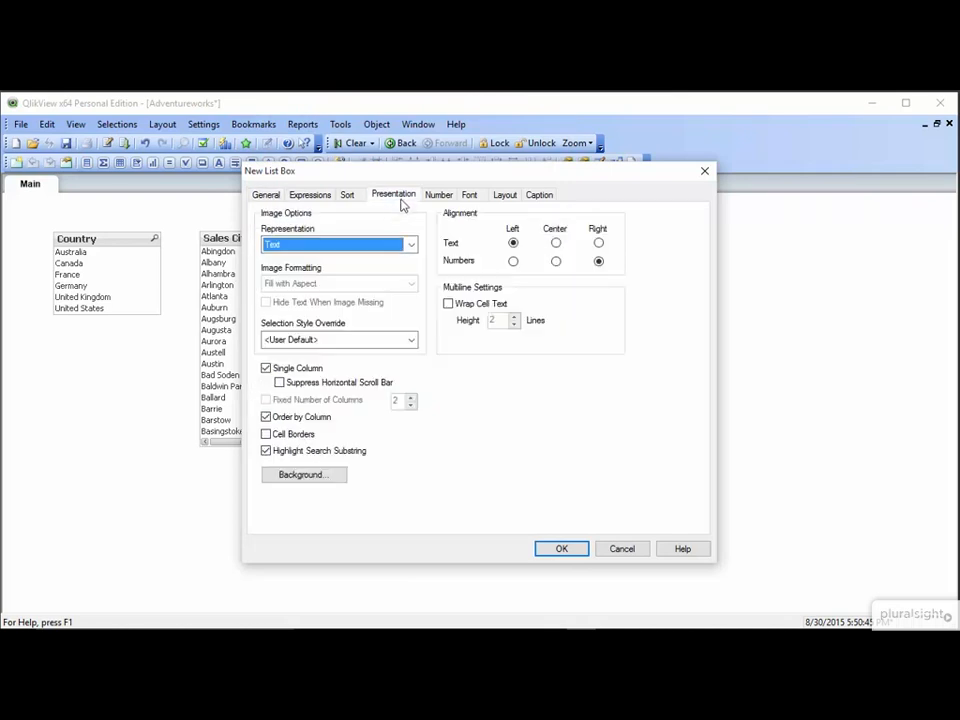
pyautogui.click(267, 368)
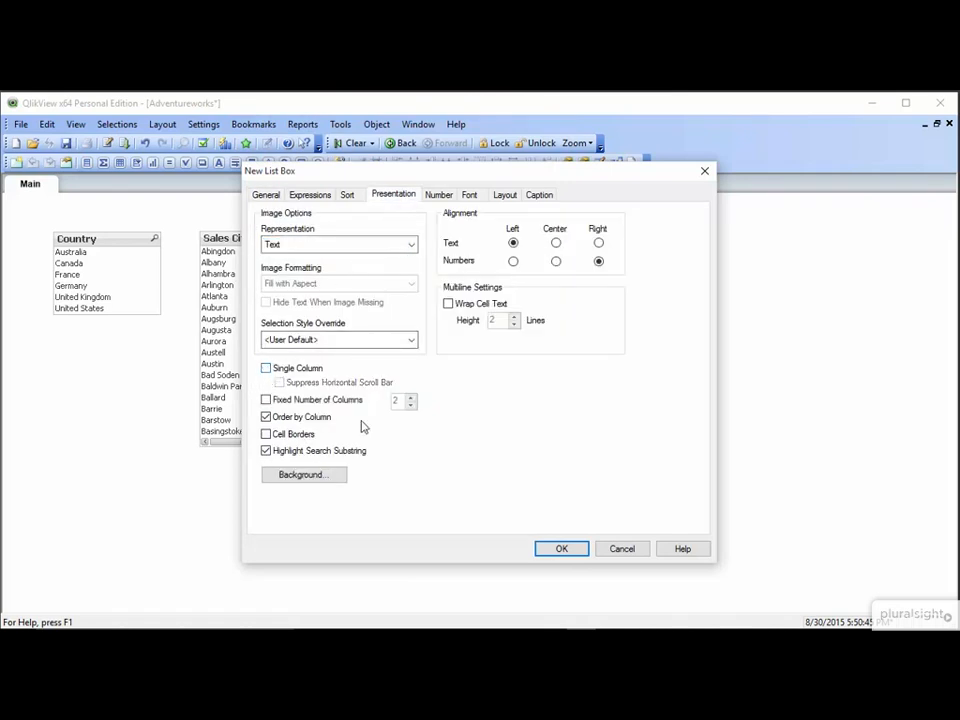
pyautogui.click(561, 548)
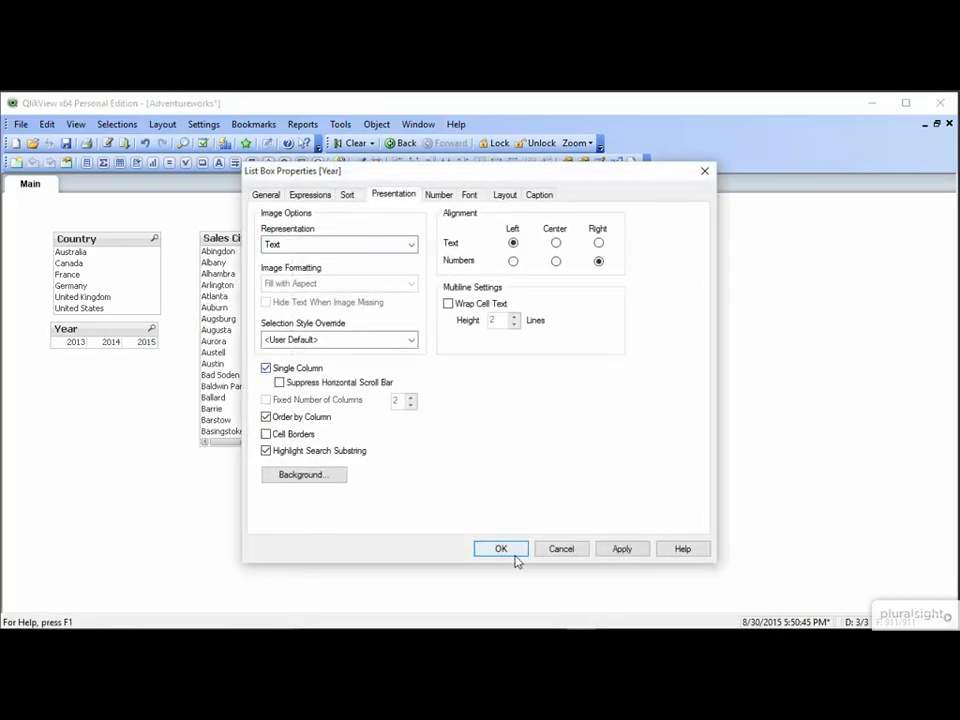
# Set the Year list box's text and number alignment to Center and apply.
pyautogui.click(501, 548)
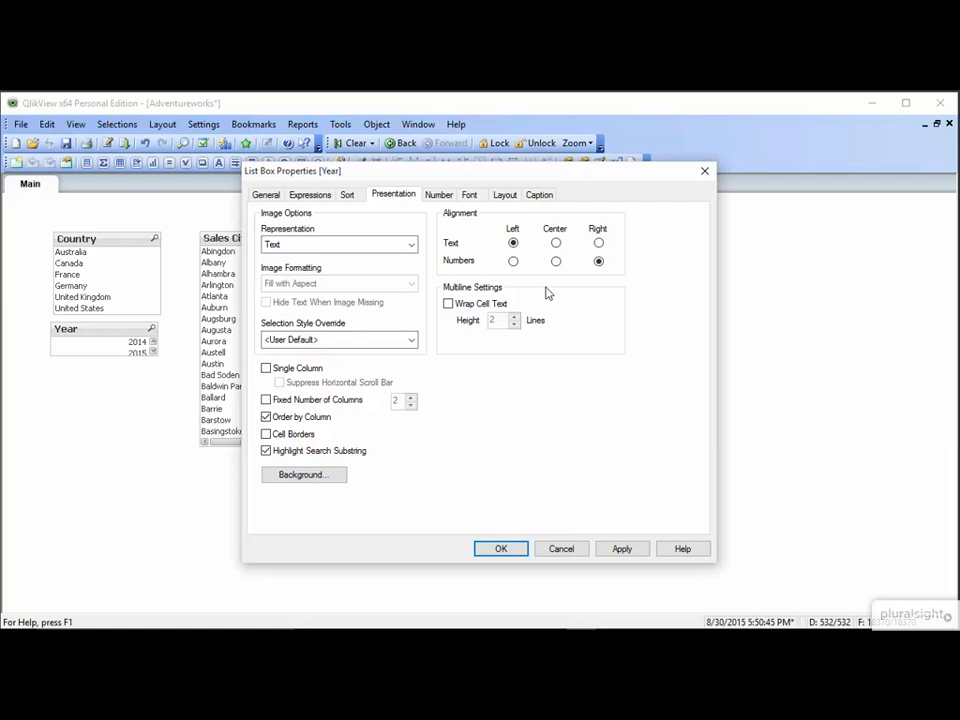
pyautogui.click(556, 242)
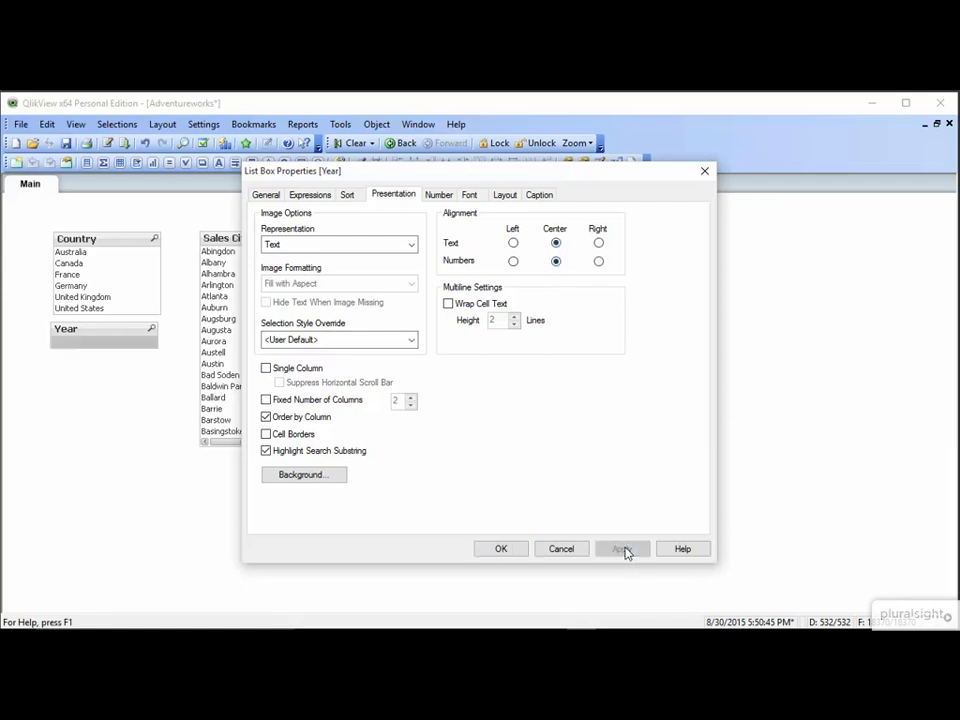
pyautogui.click(622, 548)
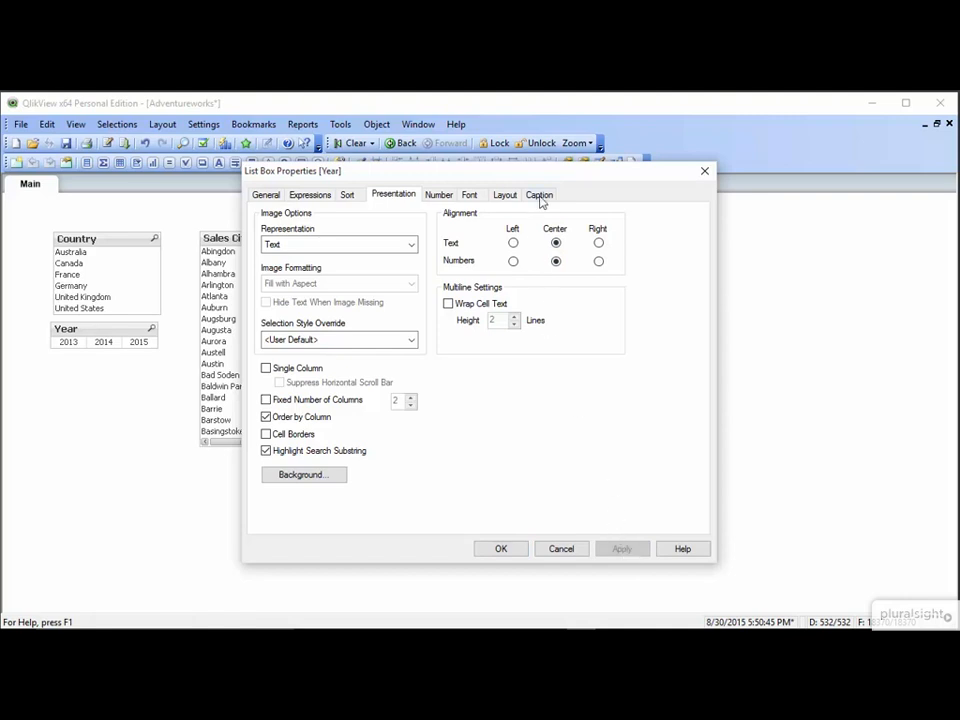
# Uncheck Show Caption for the Year list box.
pyautogui.click(539, 194)
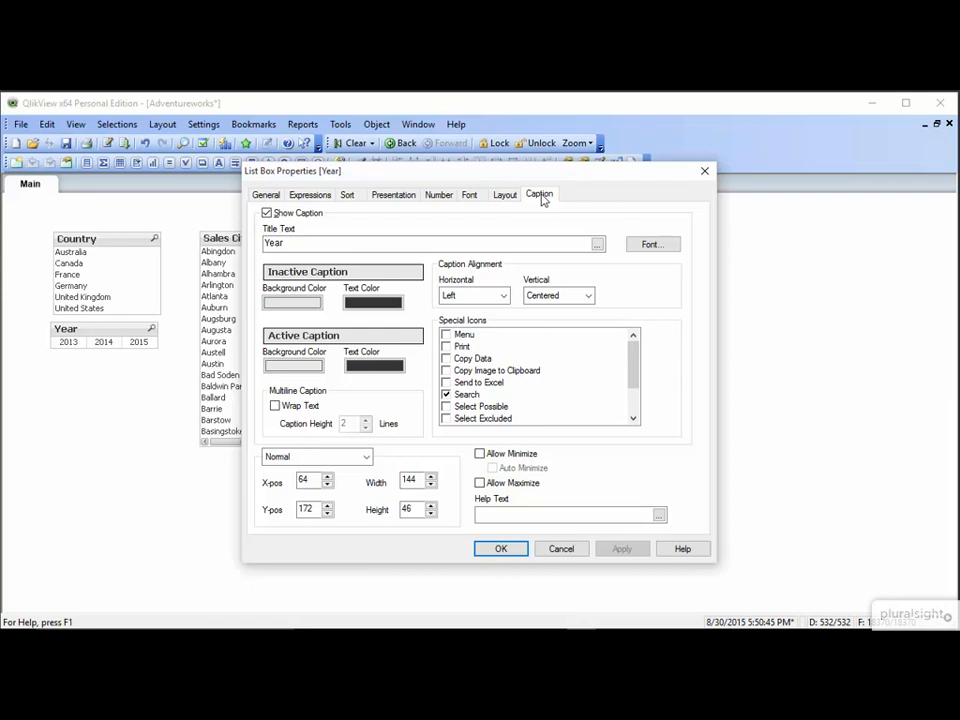
pyautogui.moveTo(535, 200)
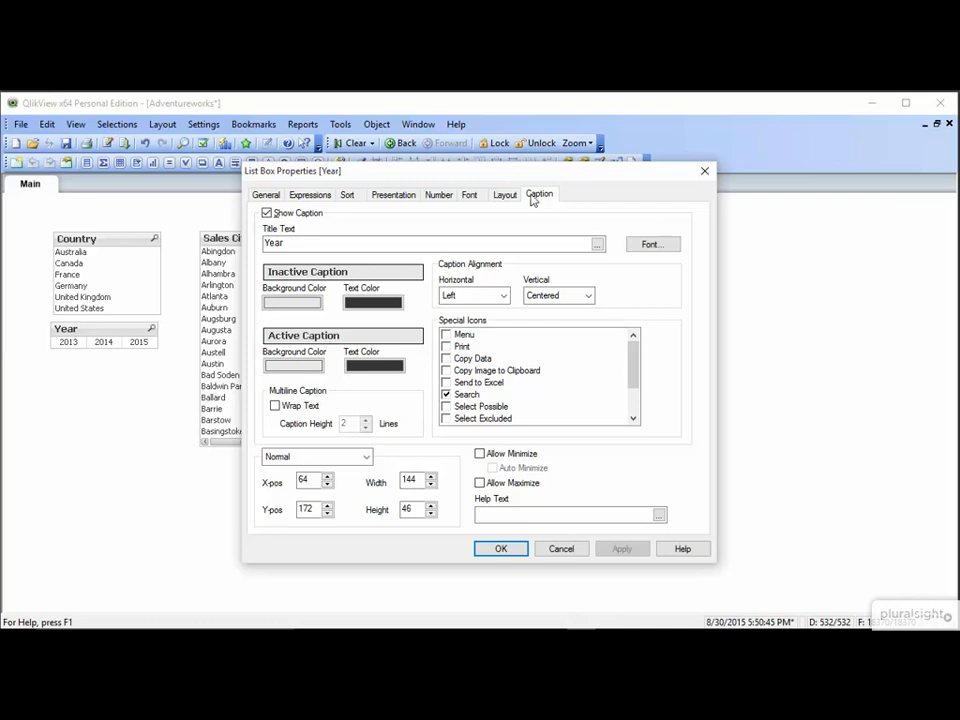
pyautogui.click(267, 213)
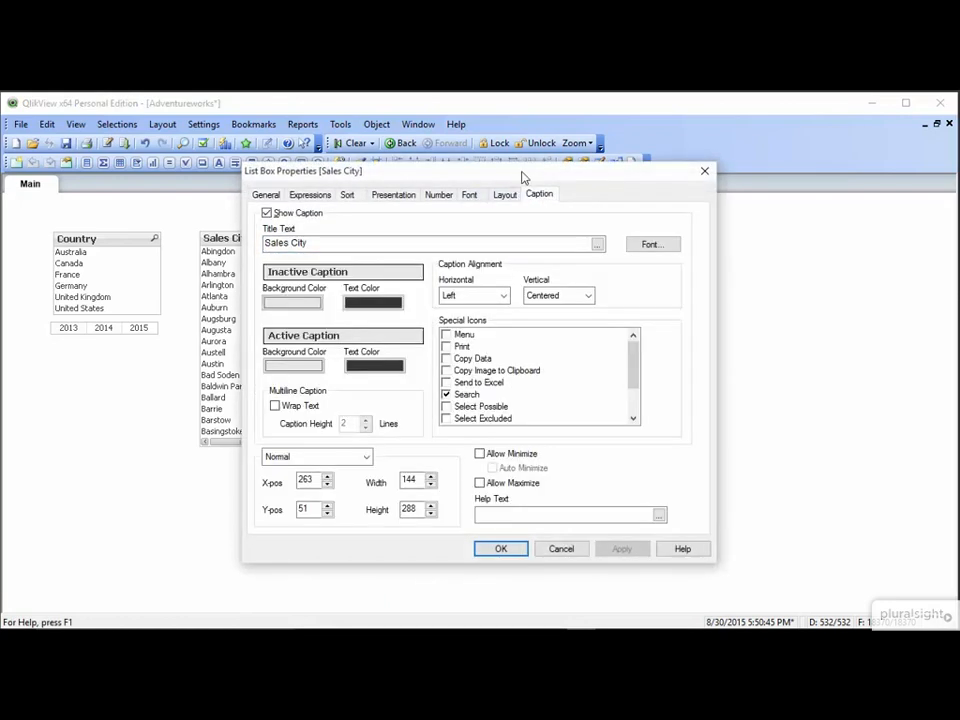
# Enable Menu and Print special icons on the Sales City caption and apply.
pyautogui.moveTo(520, 171); pyautogui.dragTo(610, 165)
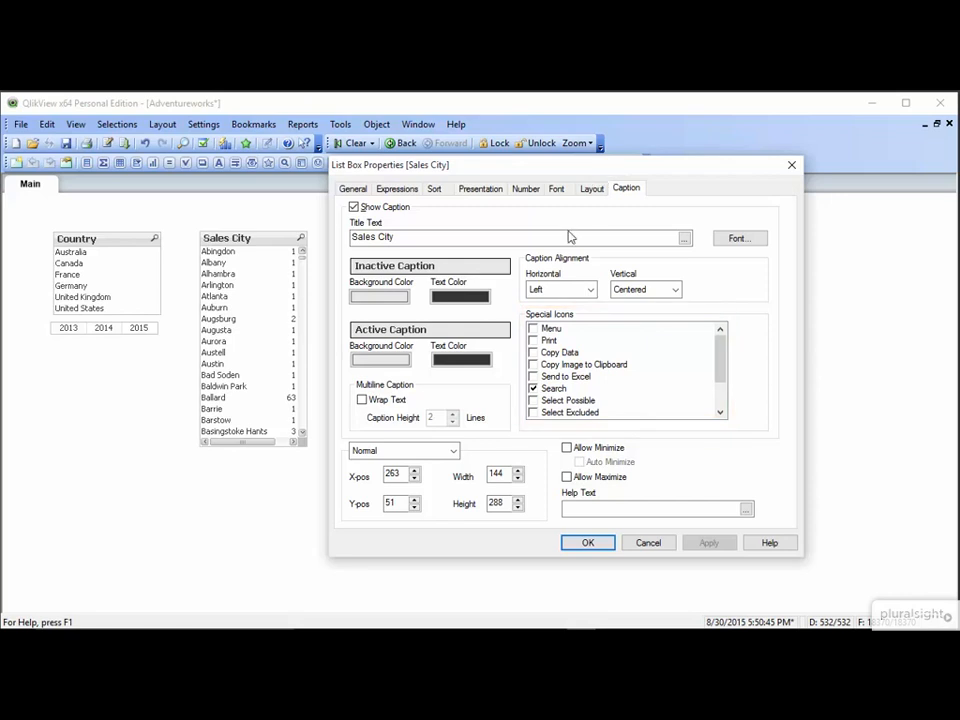
pyautogui.click(534, 340)
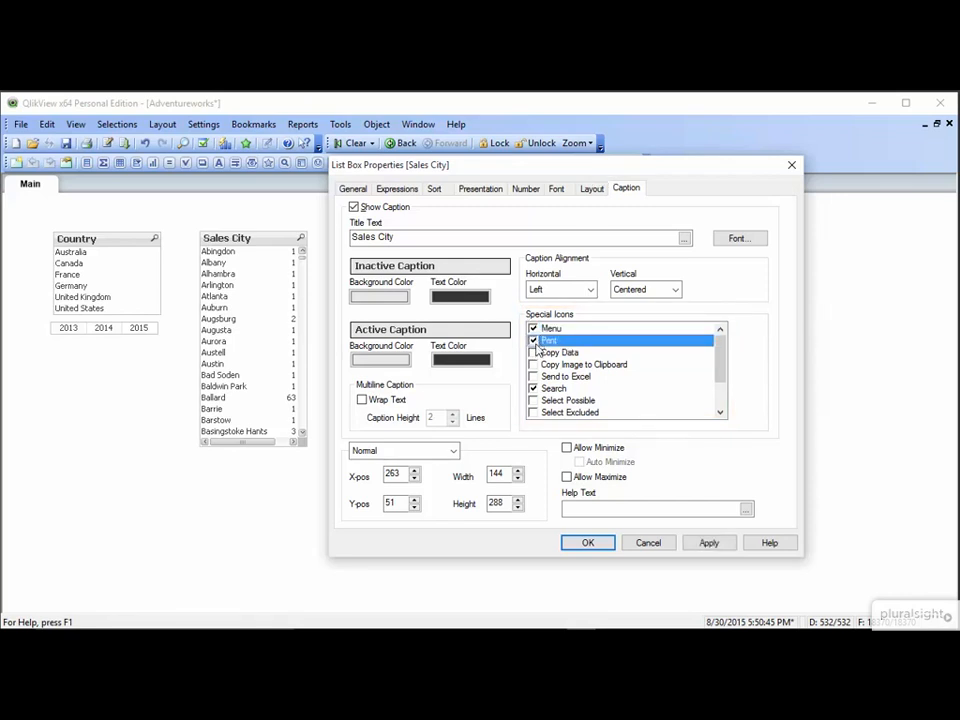
pyautogui.click(560, 352)
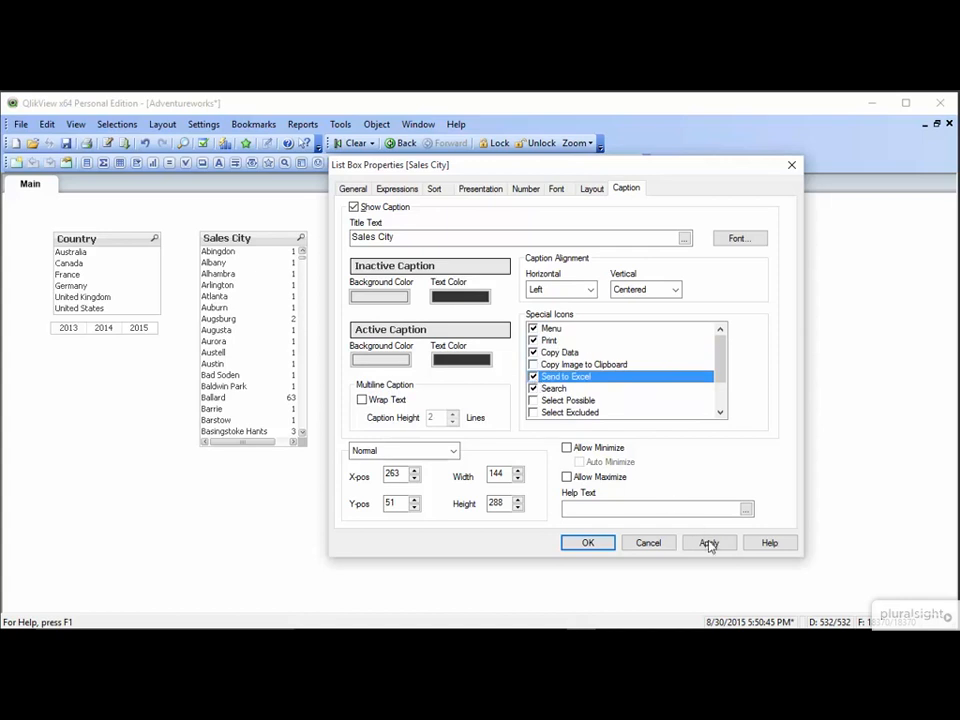
pyautogui.click(709, 542)
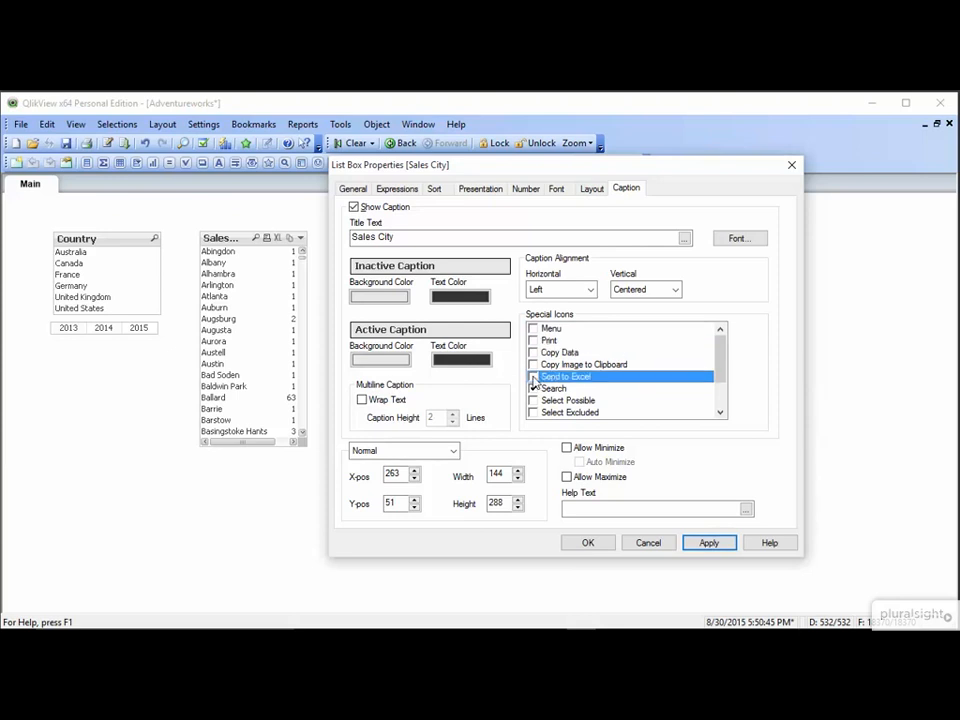
# Keep only Search and Select Excluded icons on Sales City and confirm.
pyautogui.click(535, 412)
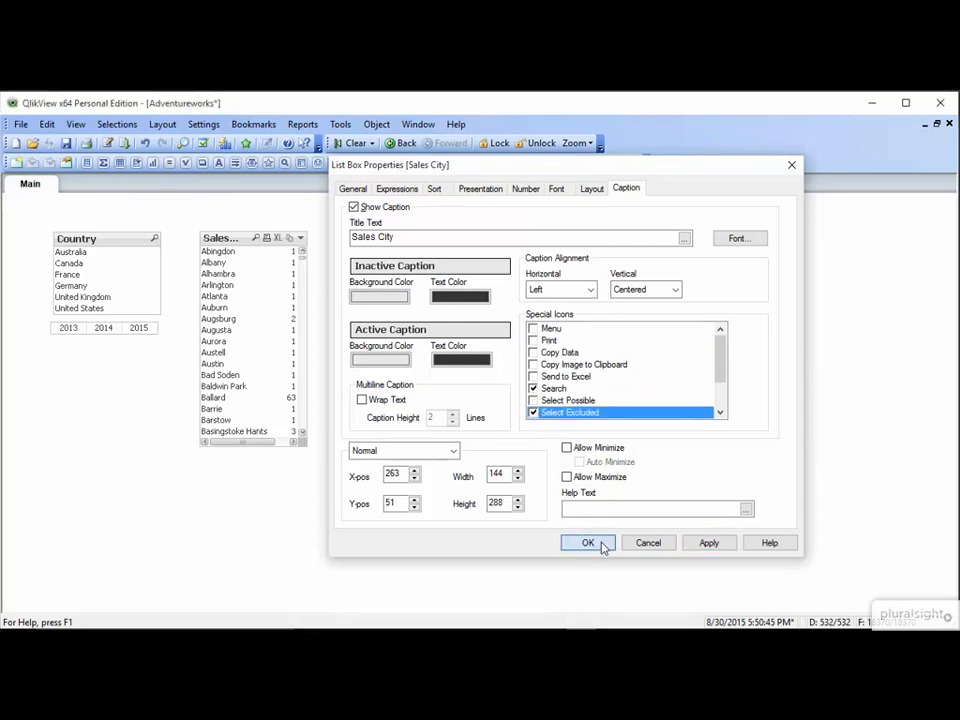
pyautogui.click(588, 542)
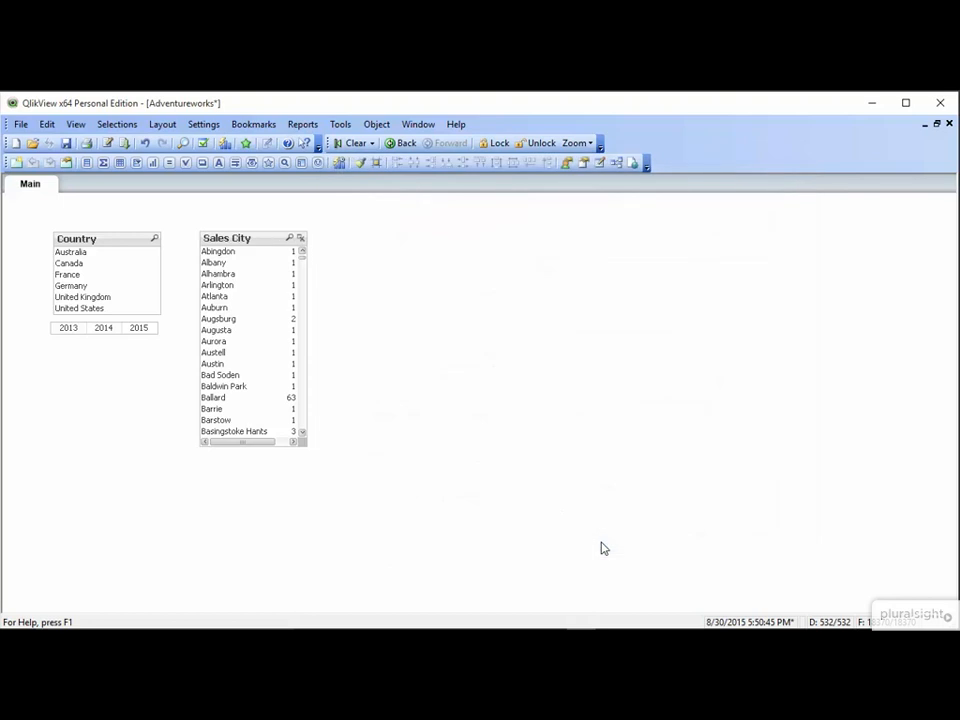